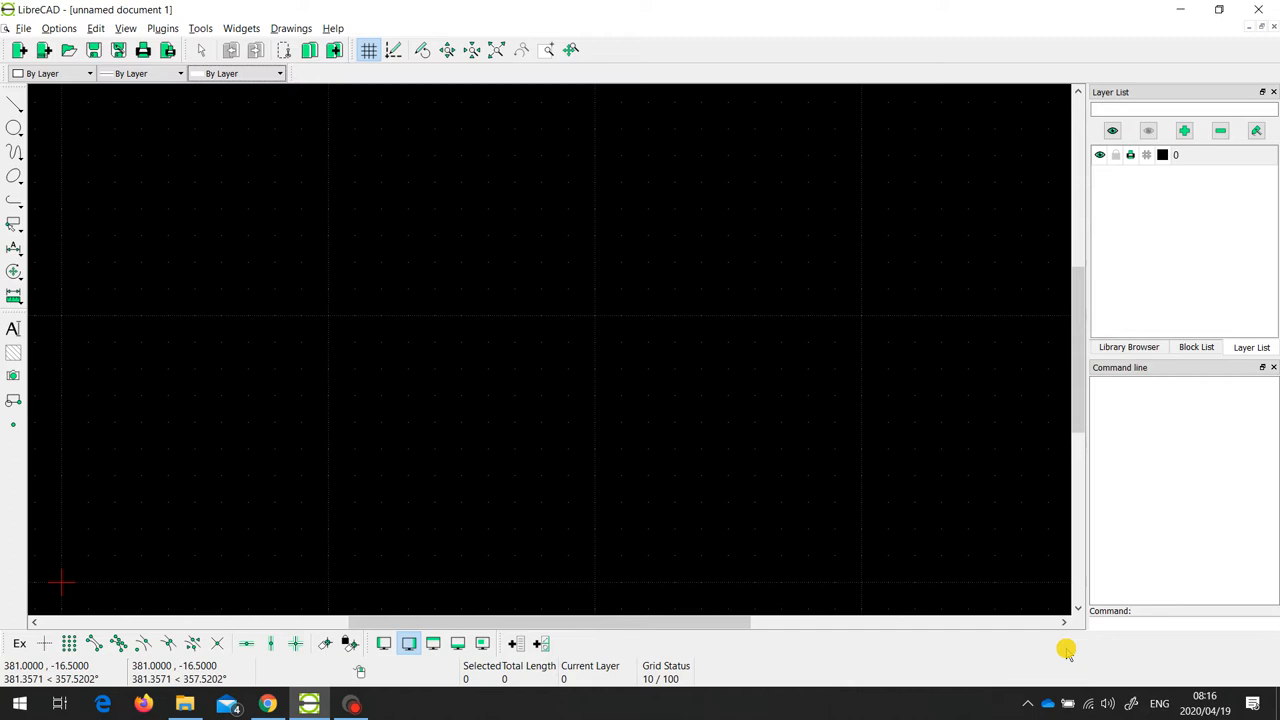
pyautogui.moveTo(316, 292)
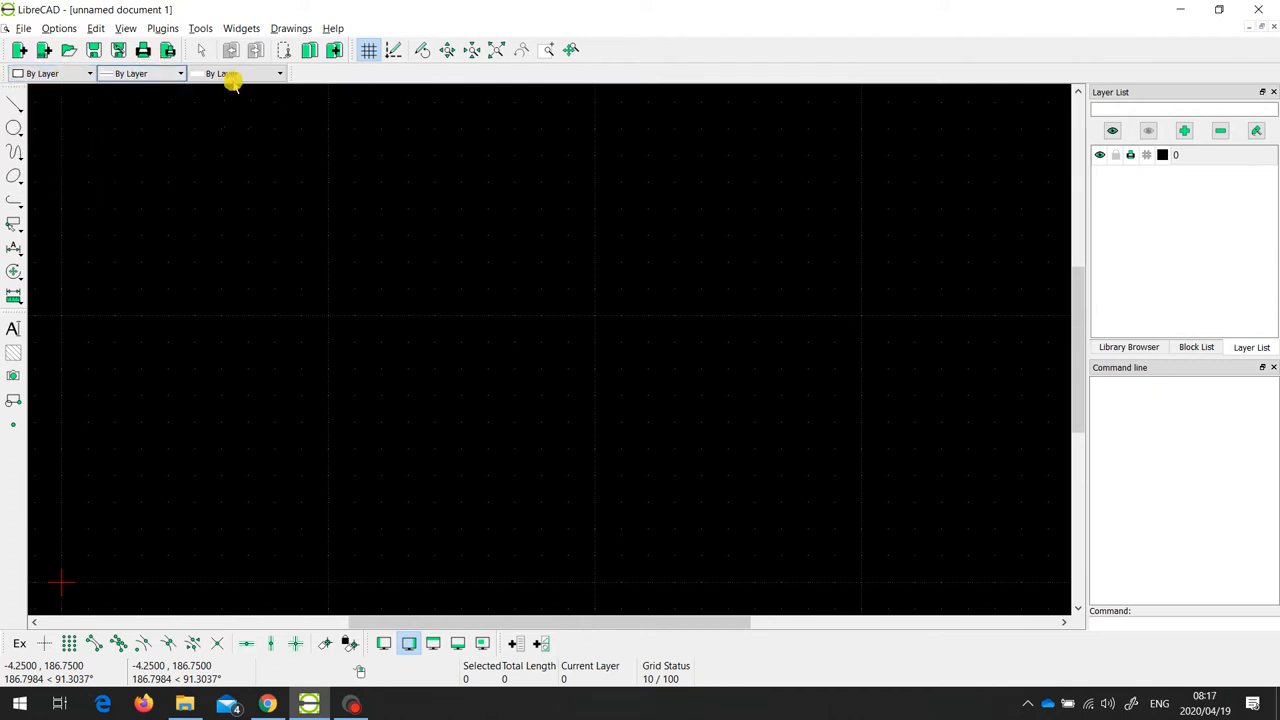
# Step: Glance at the line type list and dismiss it unchanged before working with the layer list
pyautogui.click(280, 72)
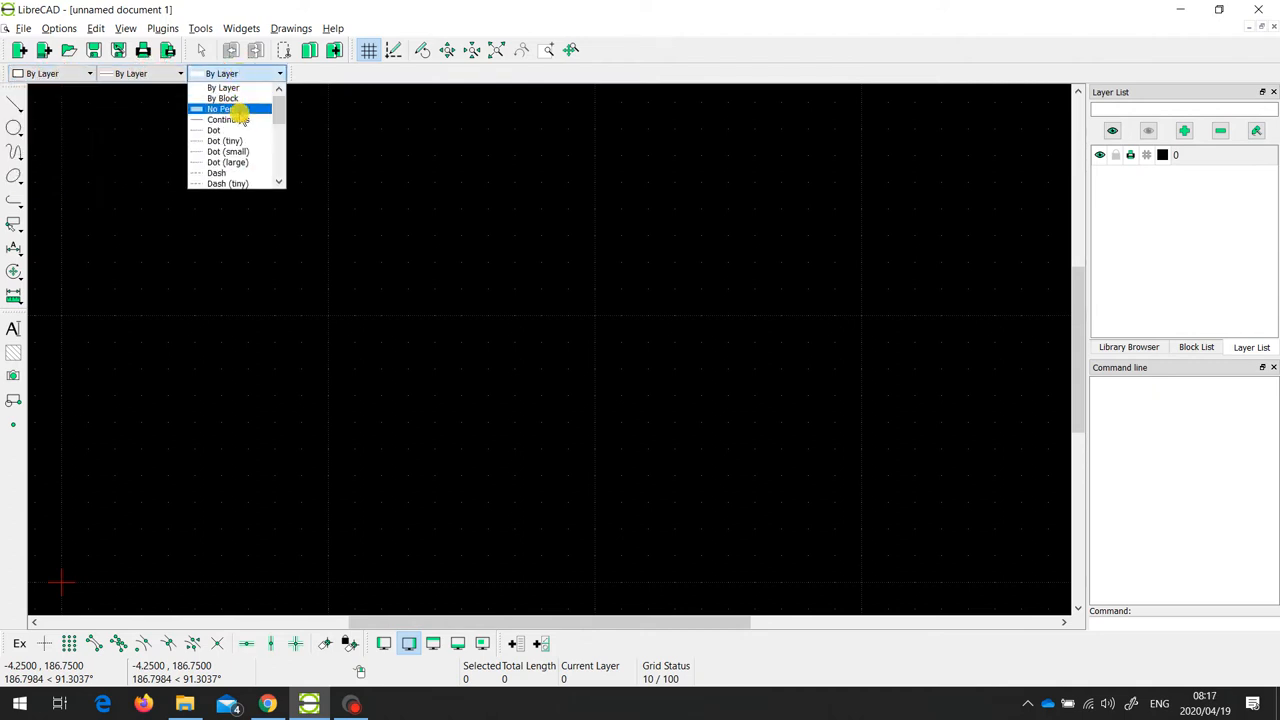
pyautogui.click(224, 88)
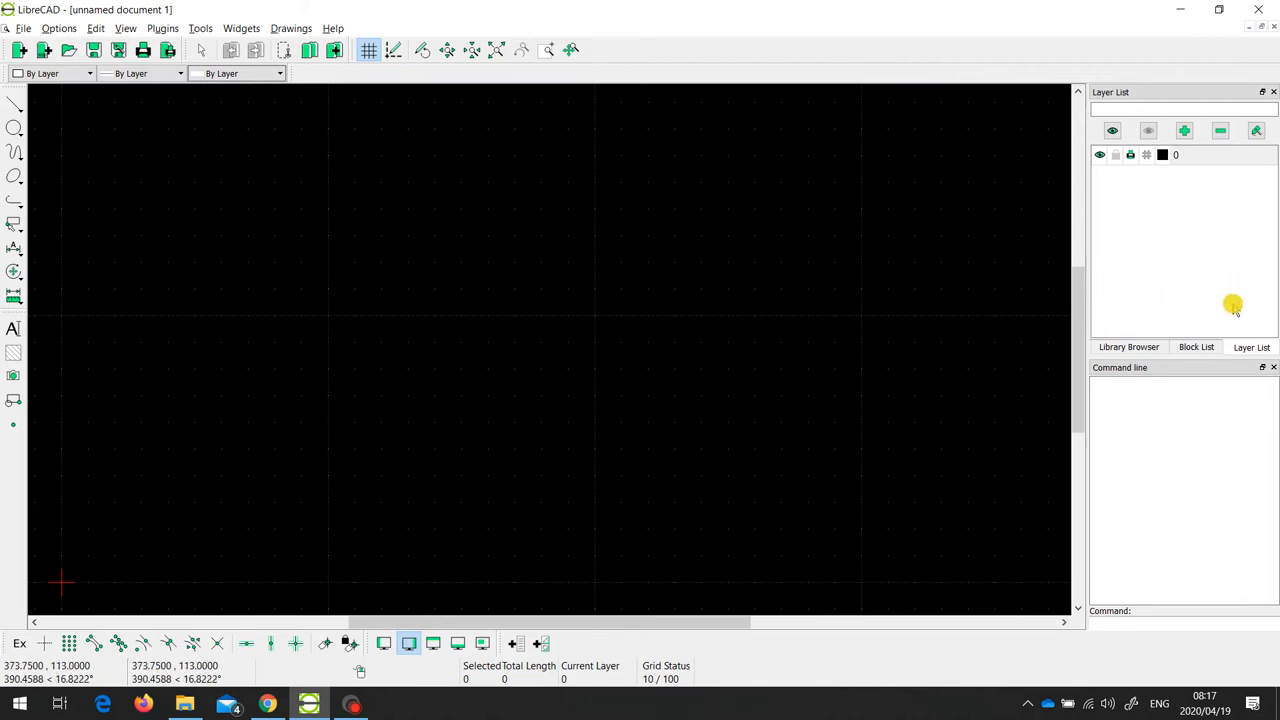
pyautogui.moveTo(1162, 238)
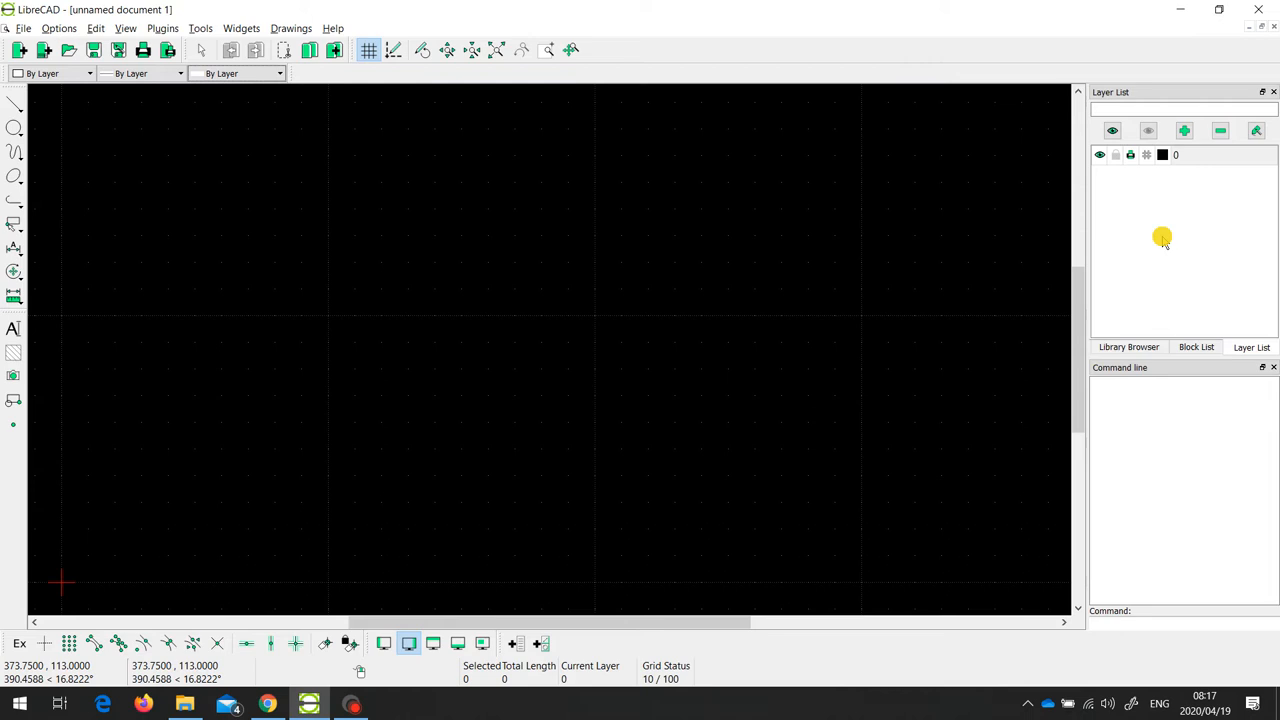
pyautogui.moveTo(1164, 236)
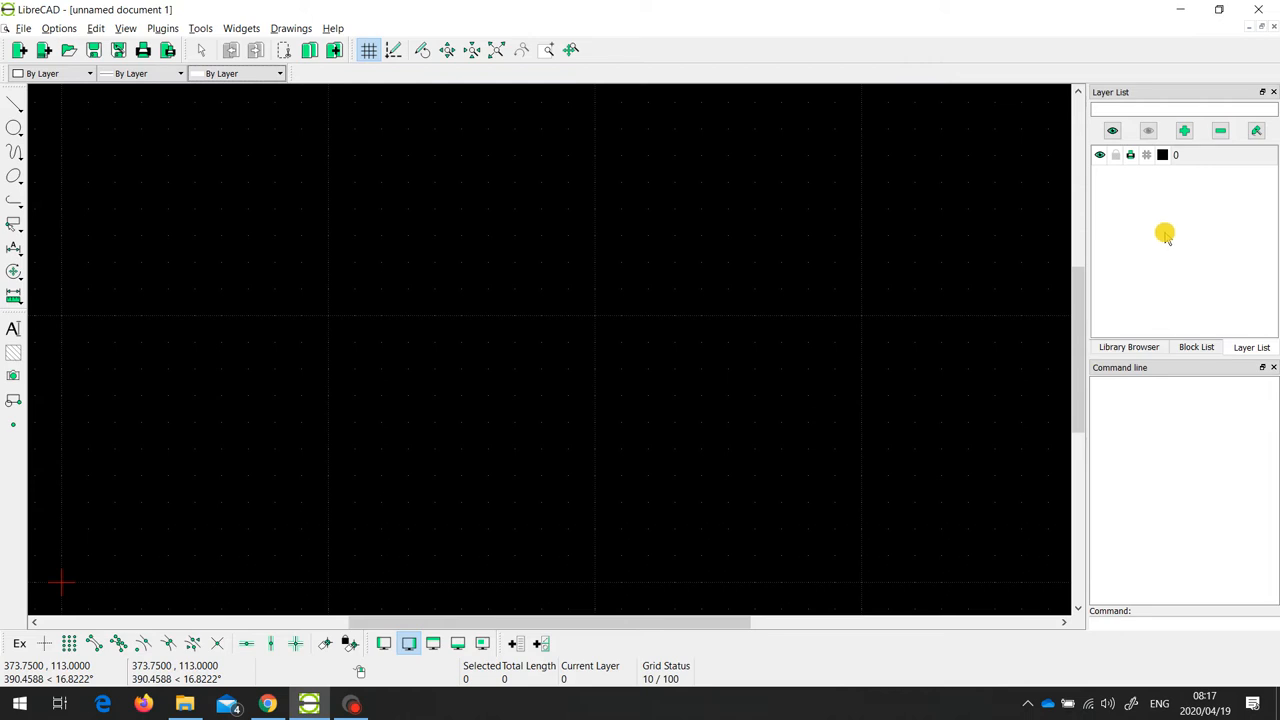
pyautogui.moveTo(1188, 210)
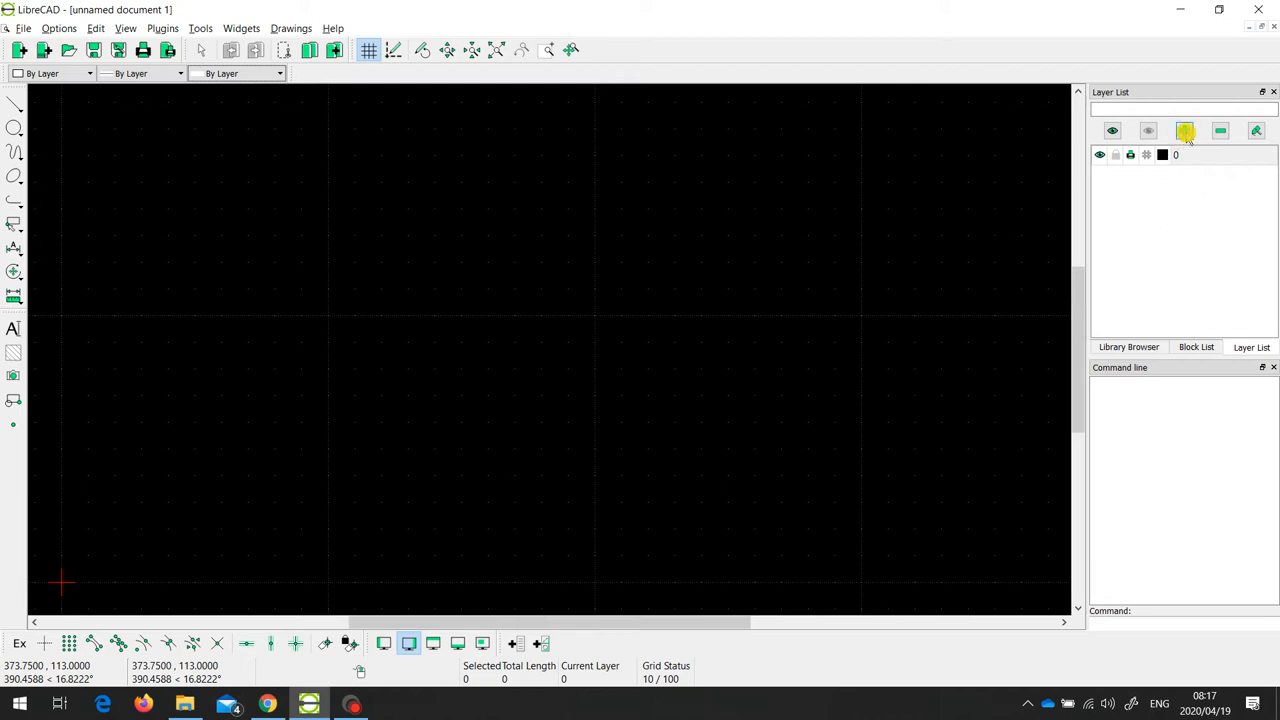
pyautogui.moveTo(1184, 132)
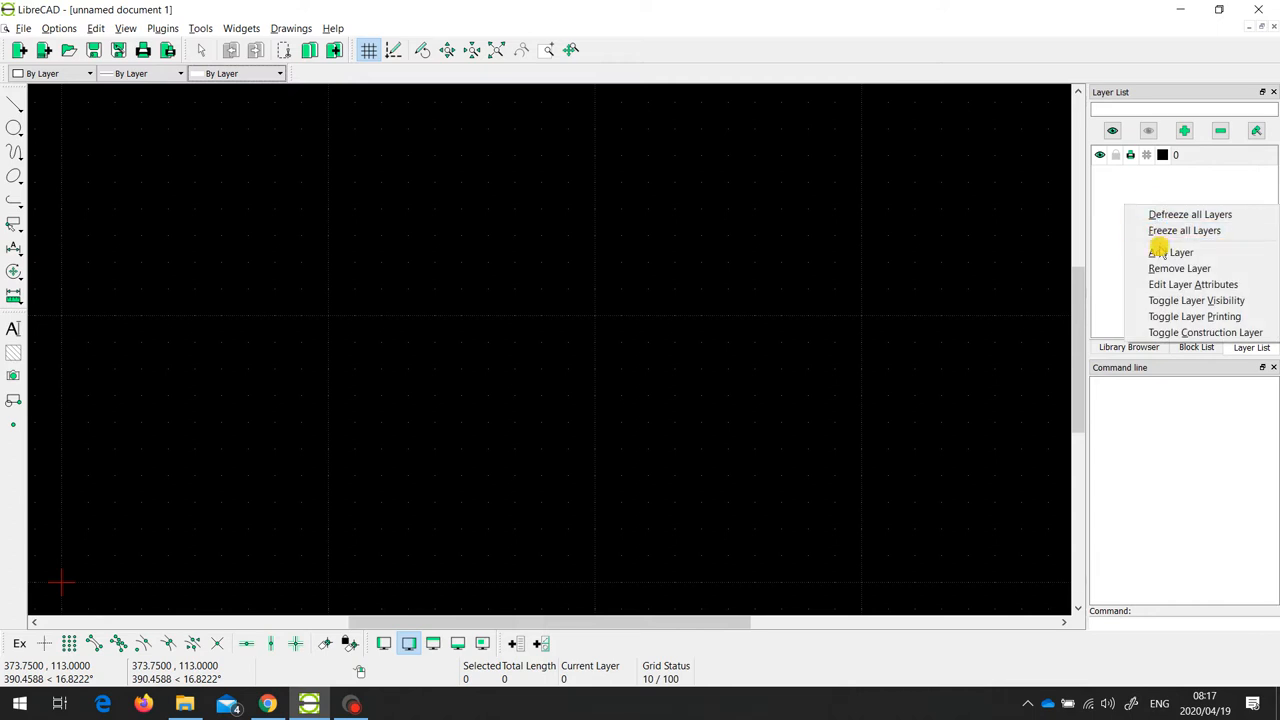
# Step: Add a layer named Visible with a continuous black/white pen, width 0.30mm (ISO)
pyautogui.click(1168, 252)
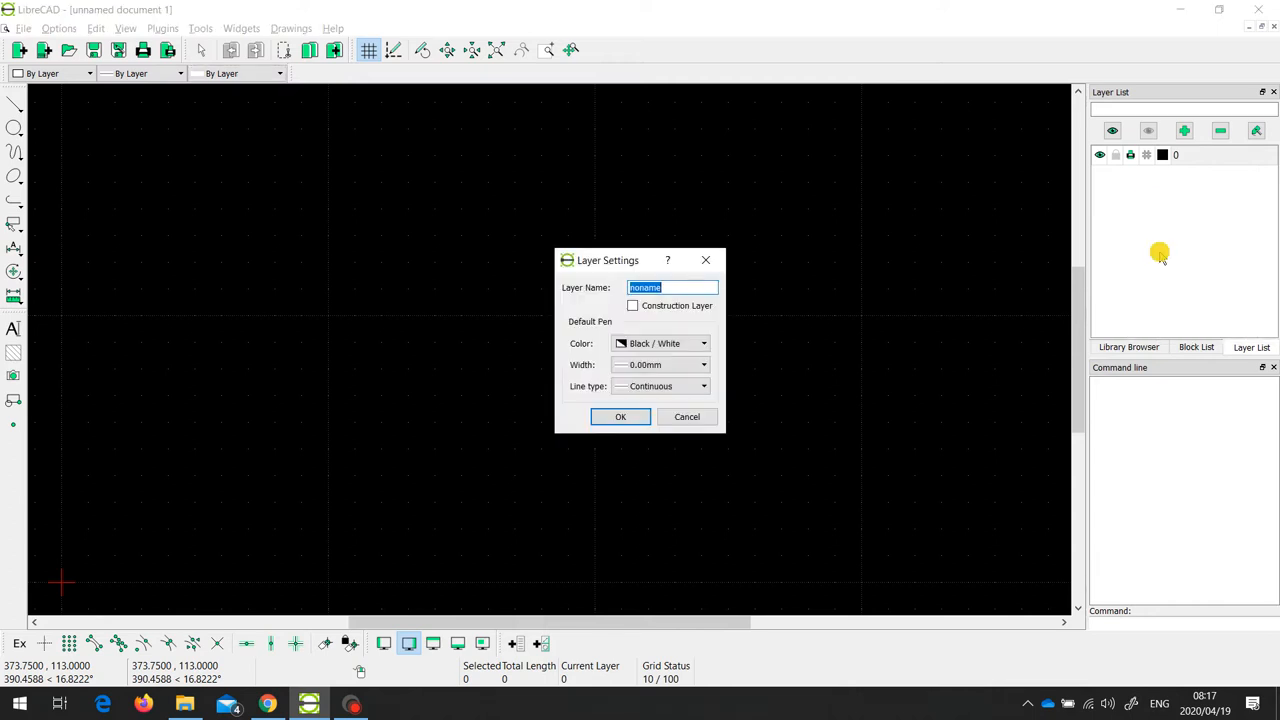
pyautogui.moveTo(678, 304)
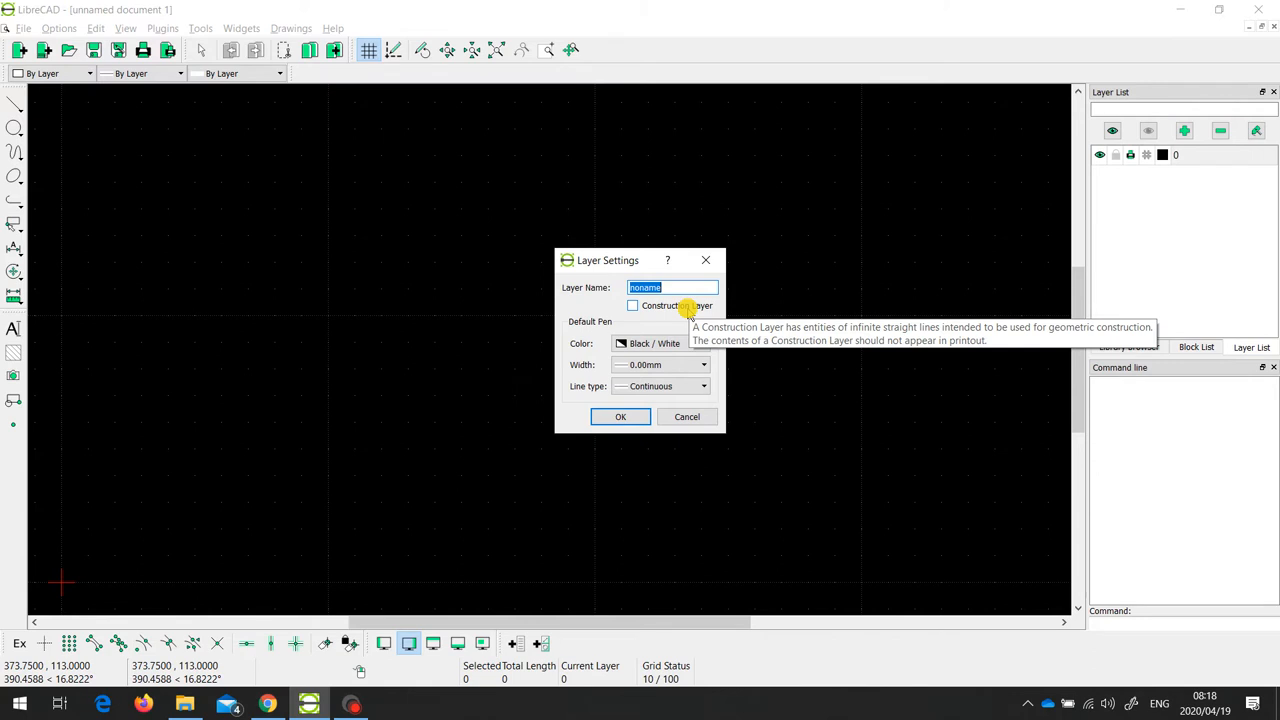
pyautogui.write('Visible')
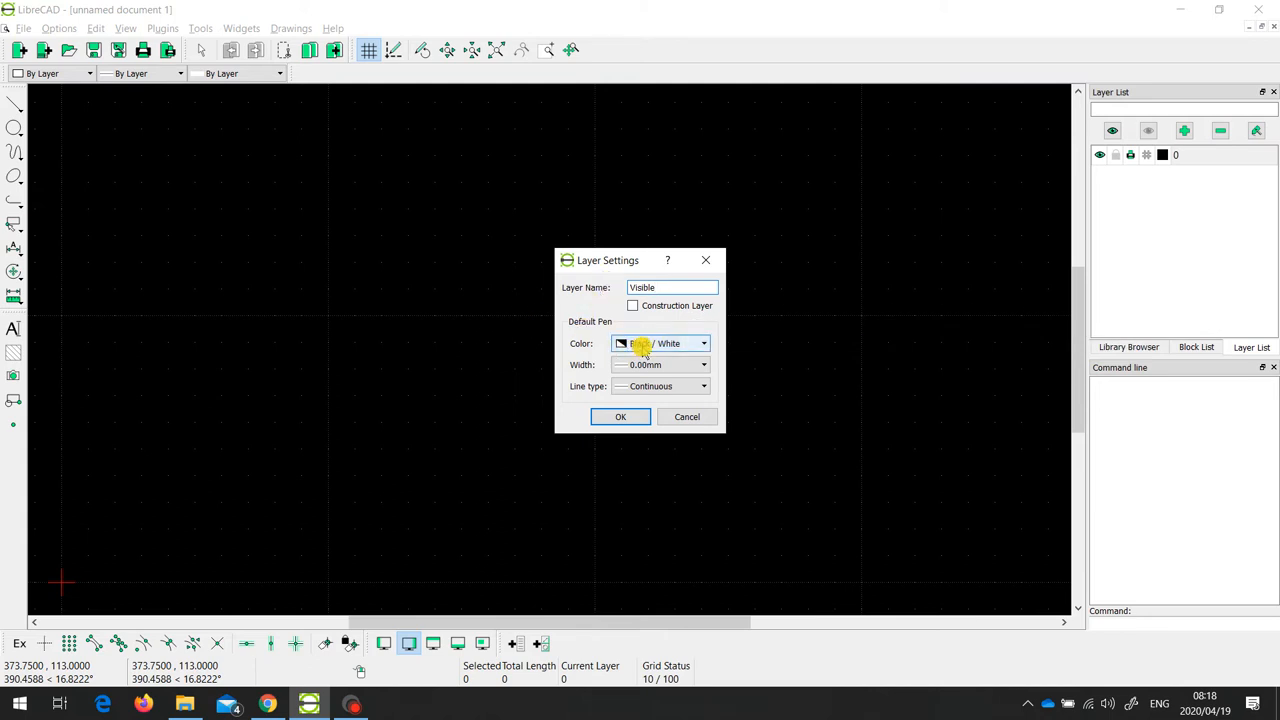
pyautogui.click(672, 288)
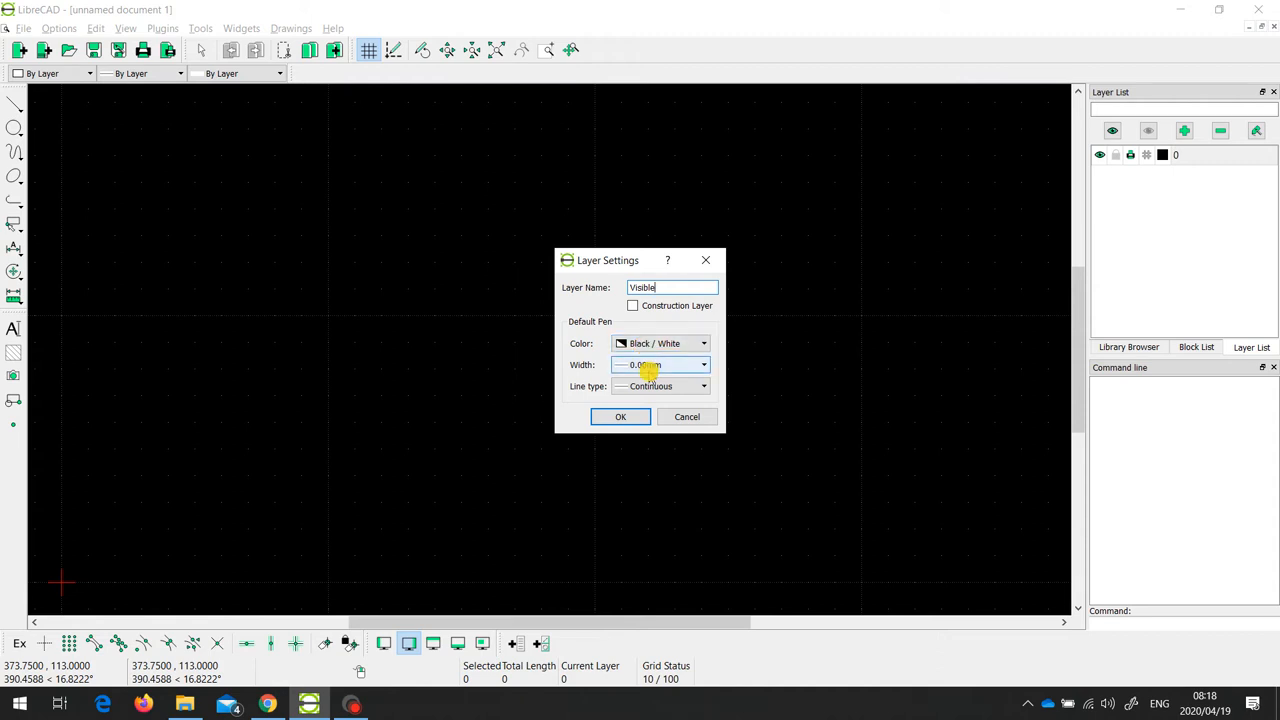
pyautogui.click(704, 364)
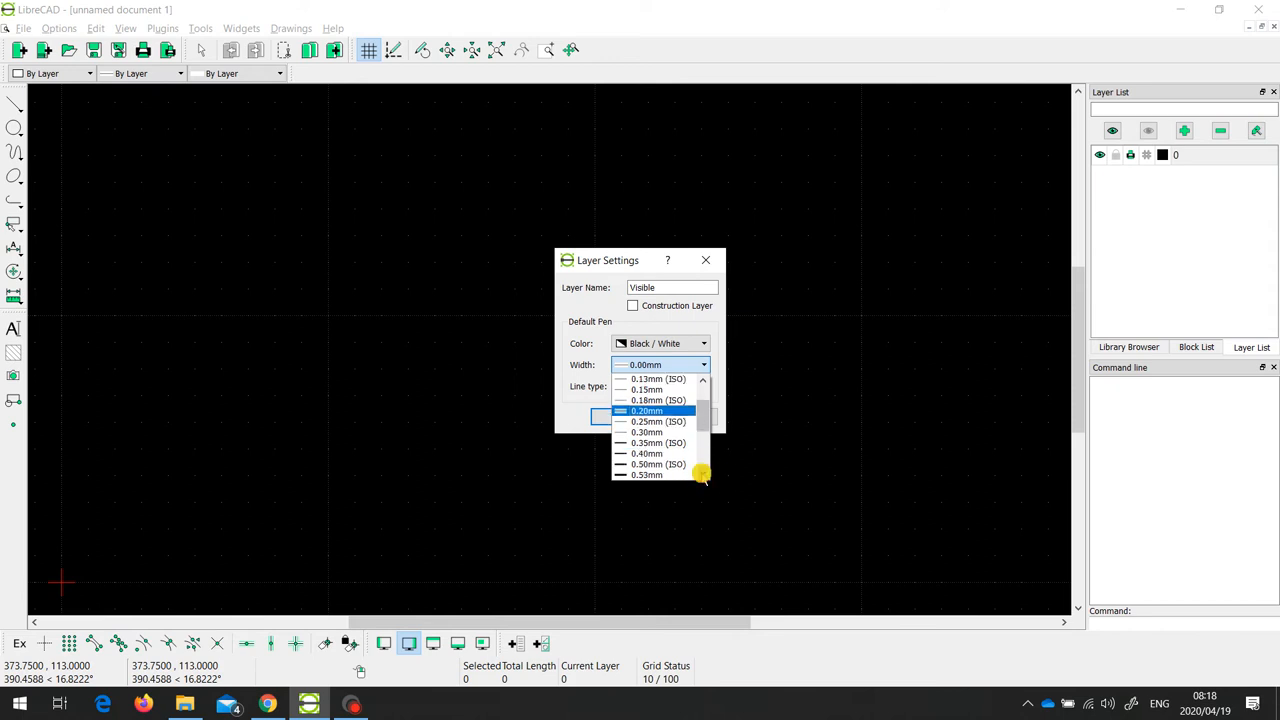
pyautogui.click(658, 464)
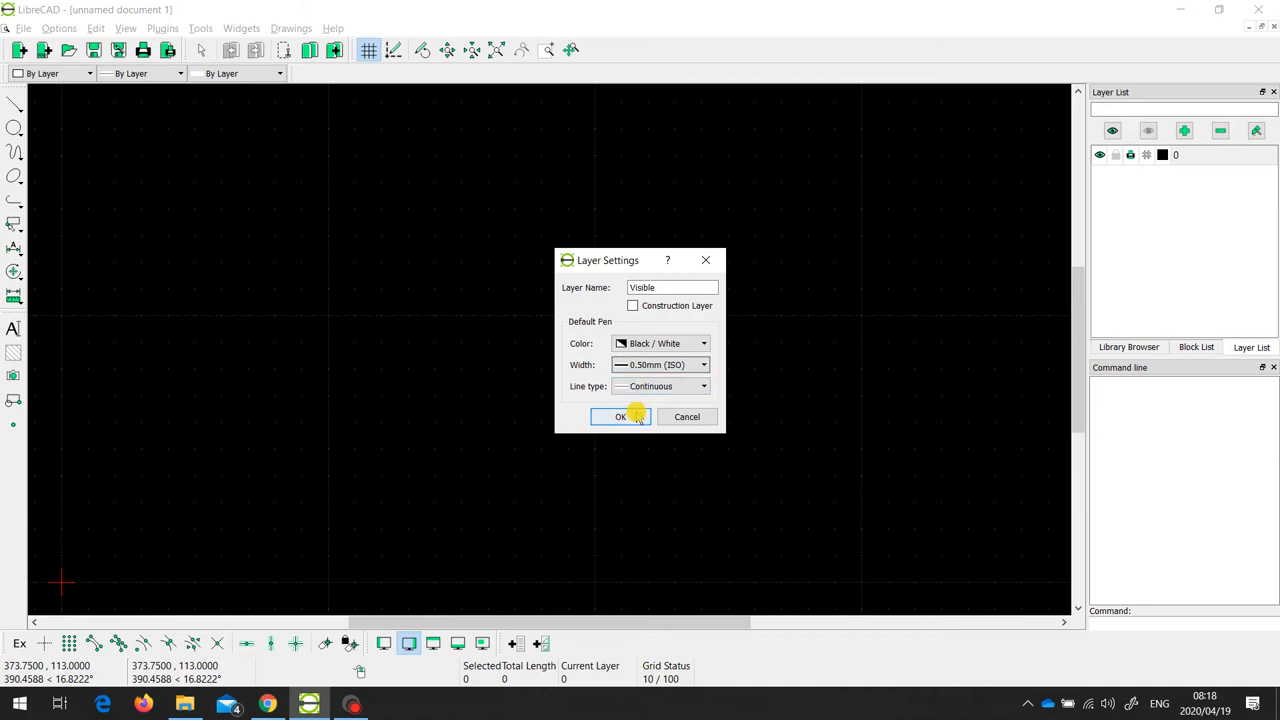
pyautogui.click(620, 418)
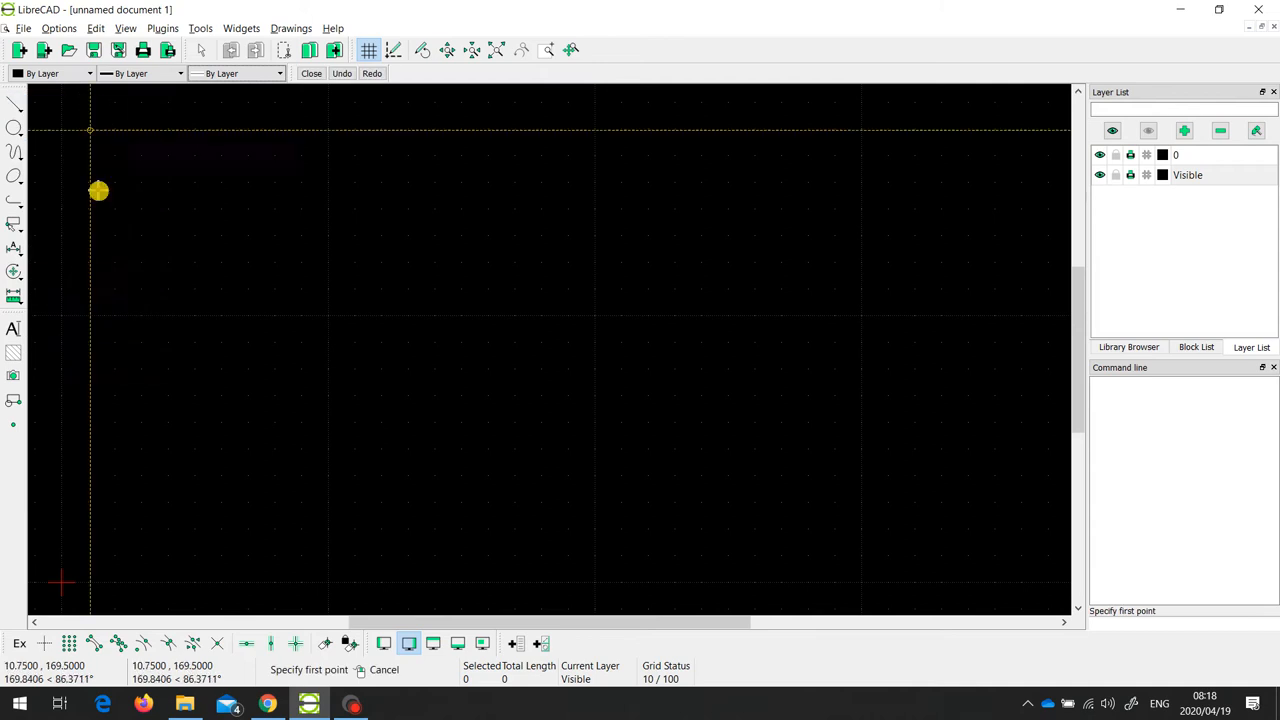
# Step: Draw two connected solid line segments forming a V on the Visible layer
pyautogui.click(738, 218)
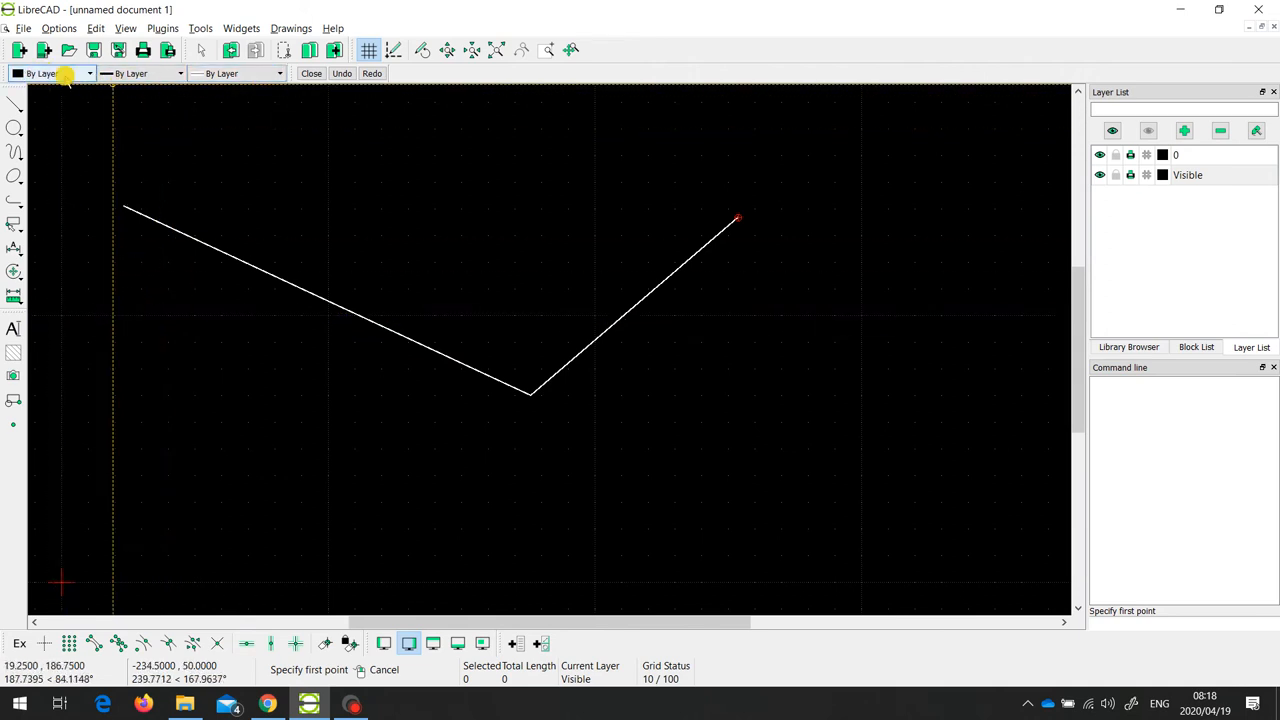
pyautogui.click(88, 72)
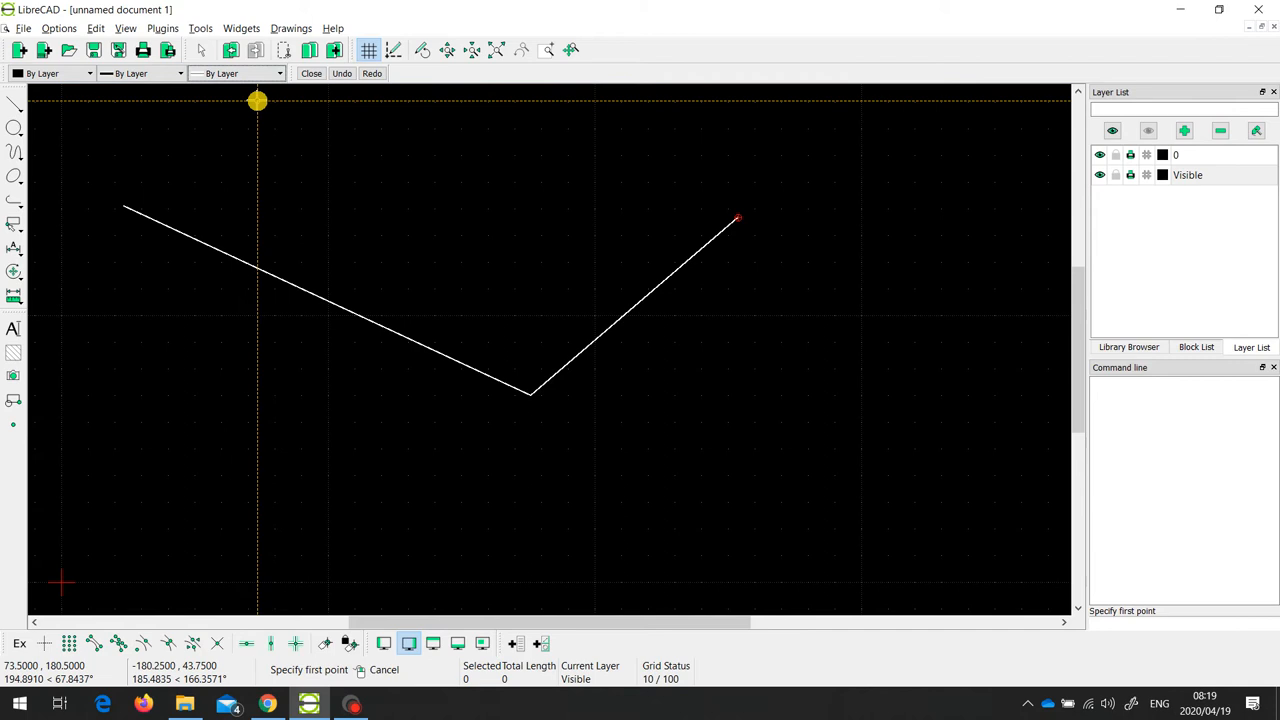
pyautogui.moveTo(440, 198)
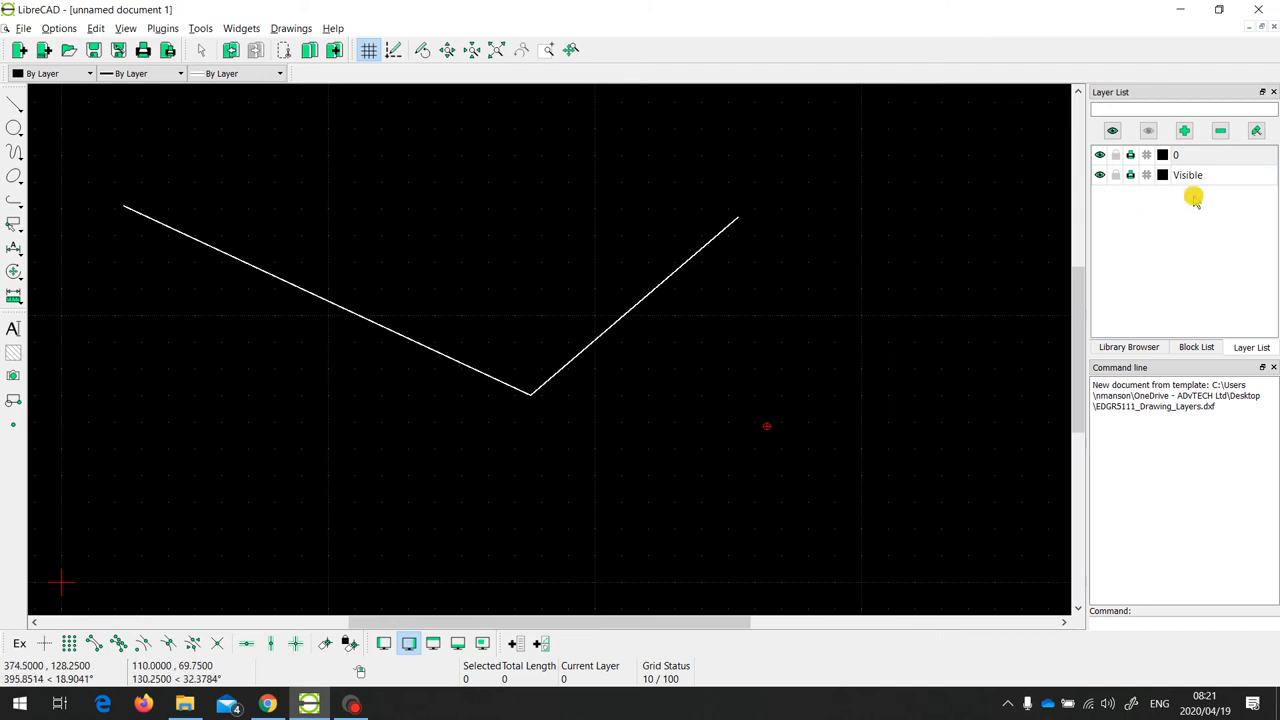
# Step: Add a layer named Hidden with a chosen pen width and a Dash line type
pyautogui.click(1184, 130)
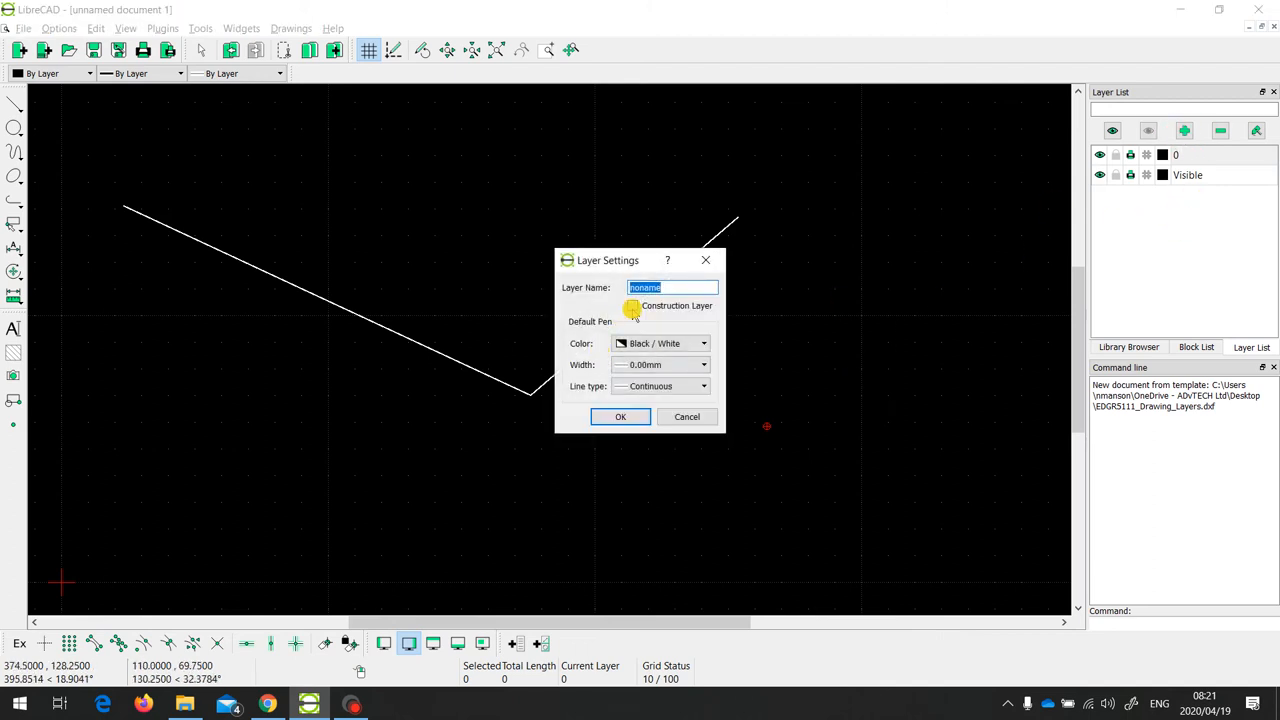
pyautogui.write('Hidde')
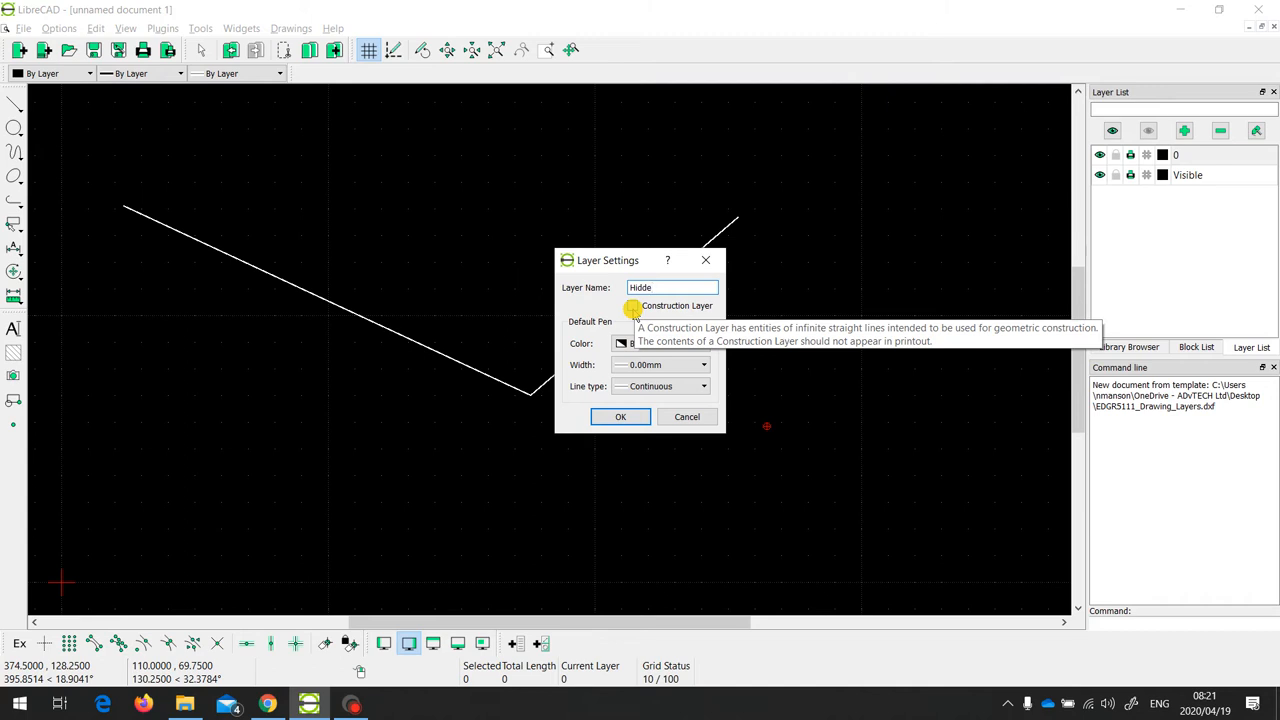
pyautogui.write('n')
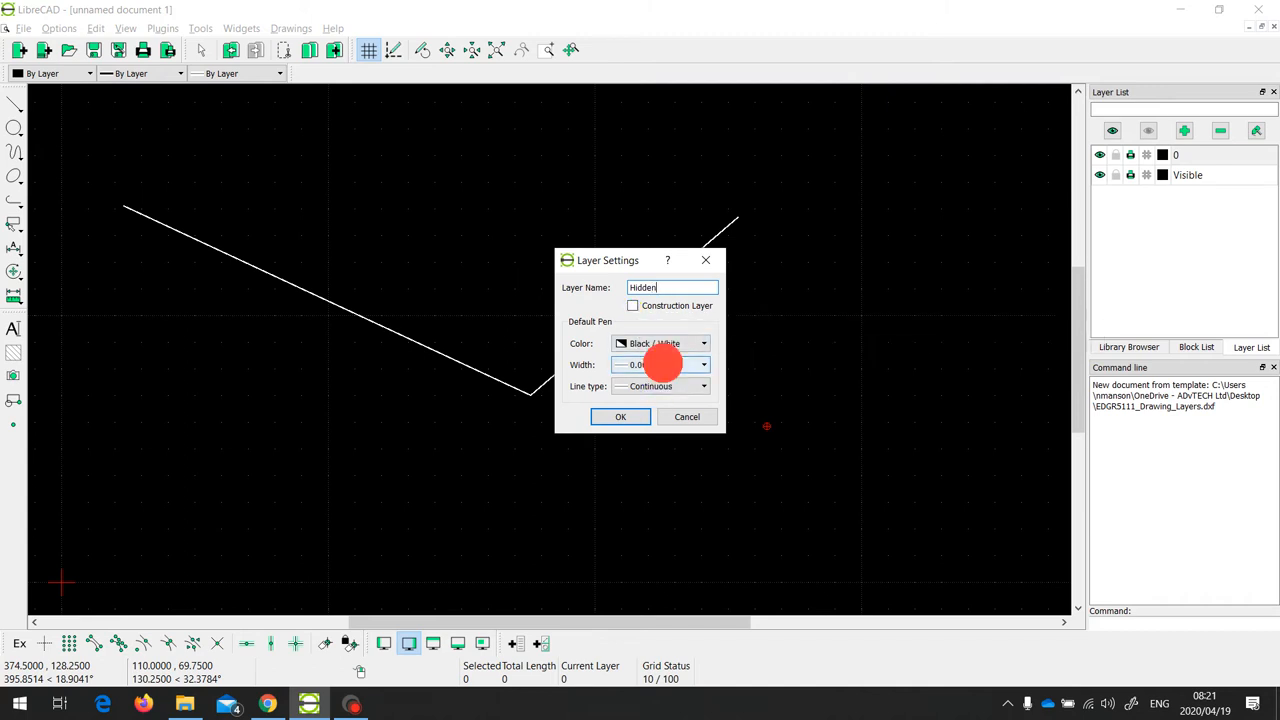
pyautogui.click(704, 364)
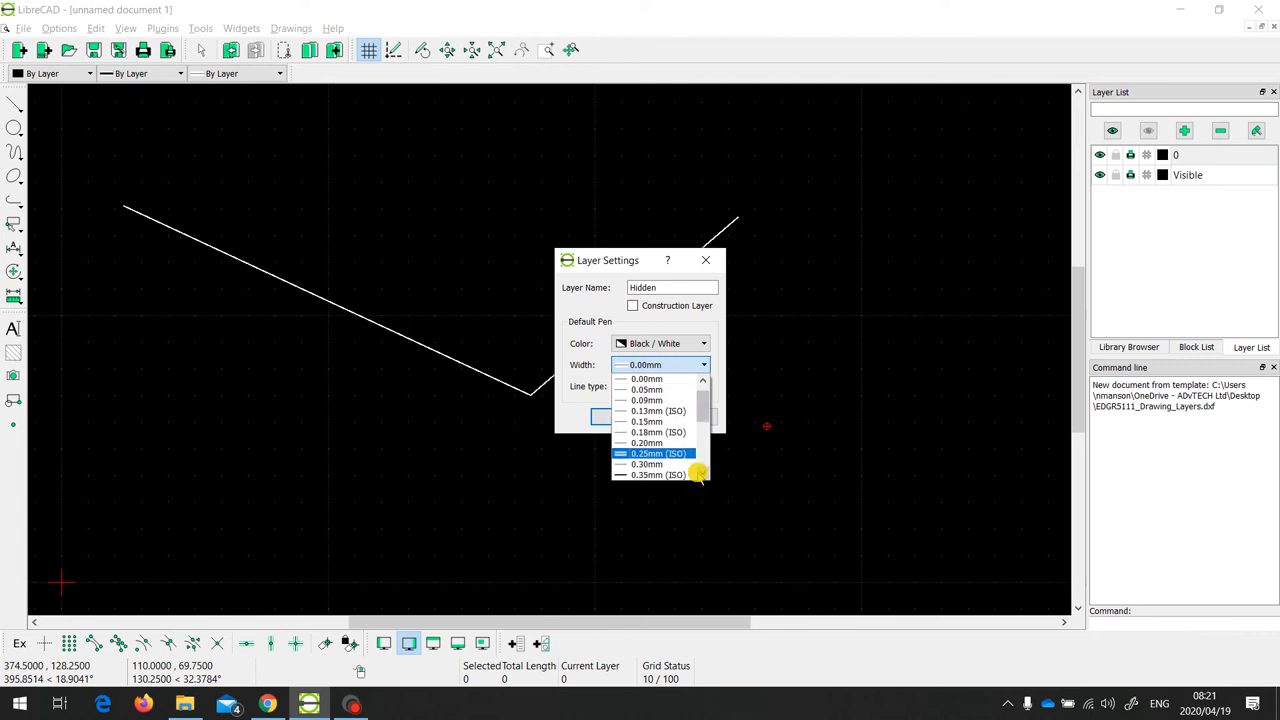
pyautogui.click(658, 476)
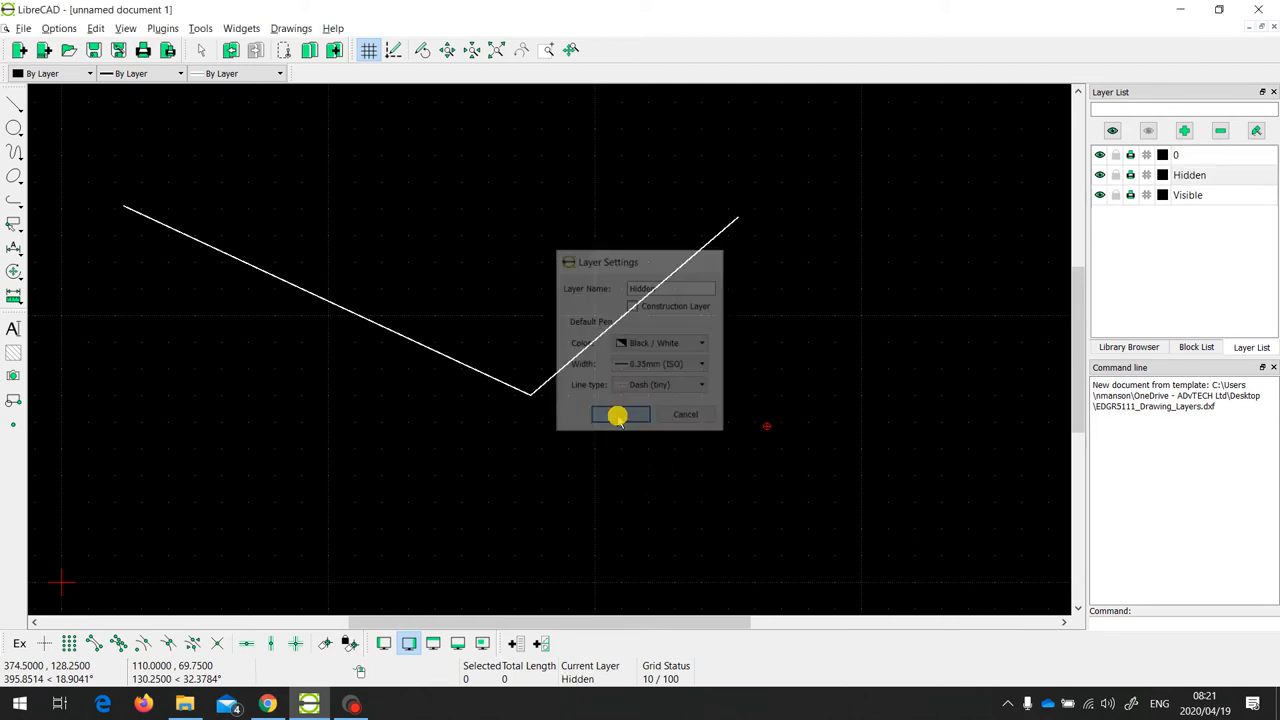
pyautogui.click(620, 414)
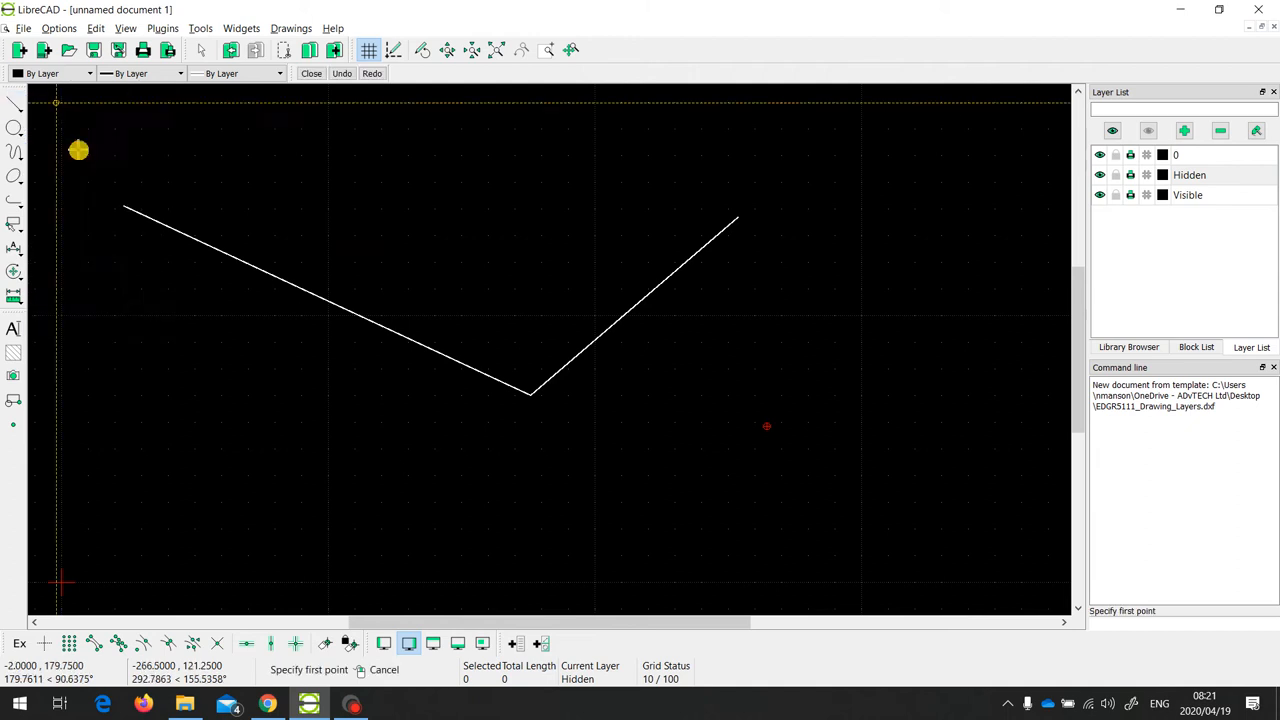
# Step: Draw two connected dashed segments forming an inverted V crossing the solid V on the Hidden layer
pyautogui.click(768, 428)
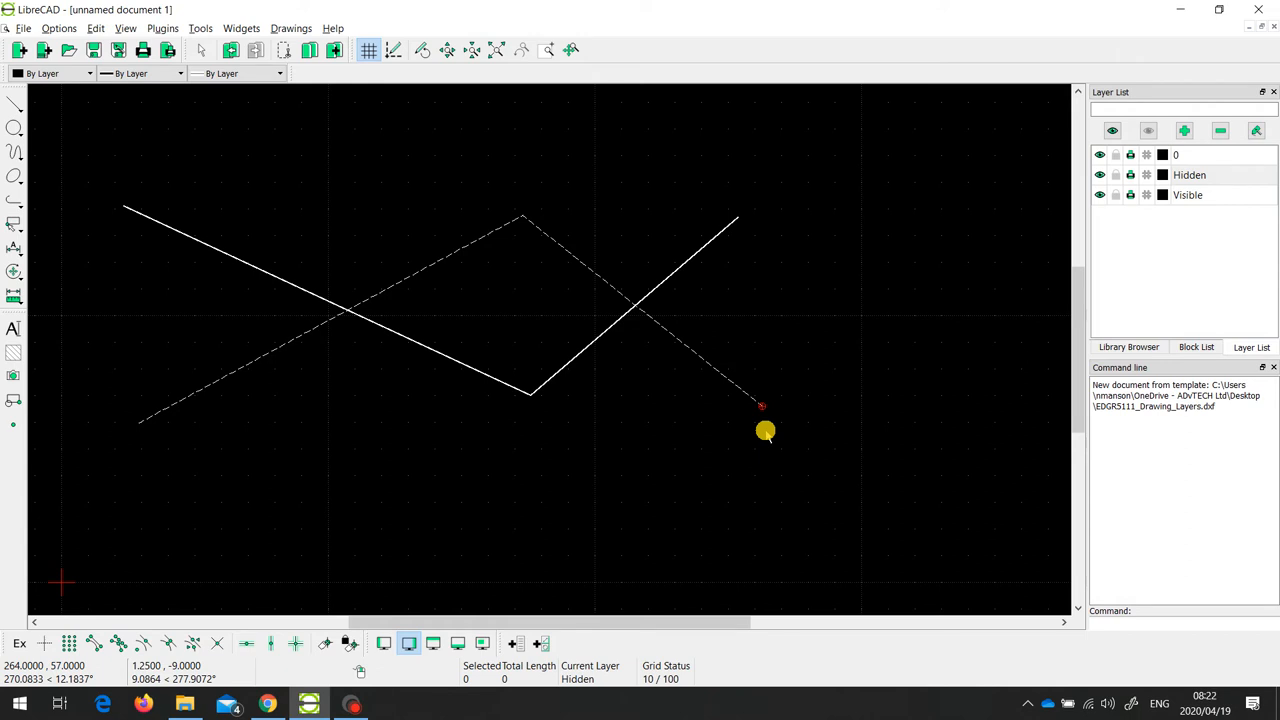
pyautogui.moveTo(1012, 276)
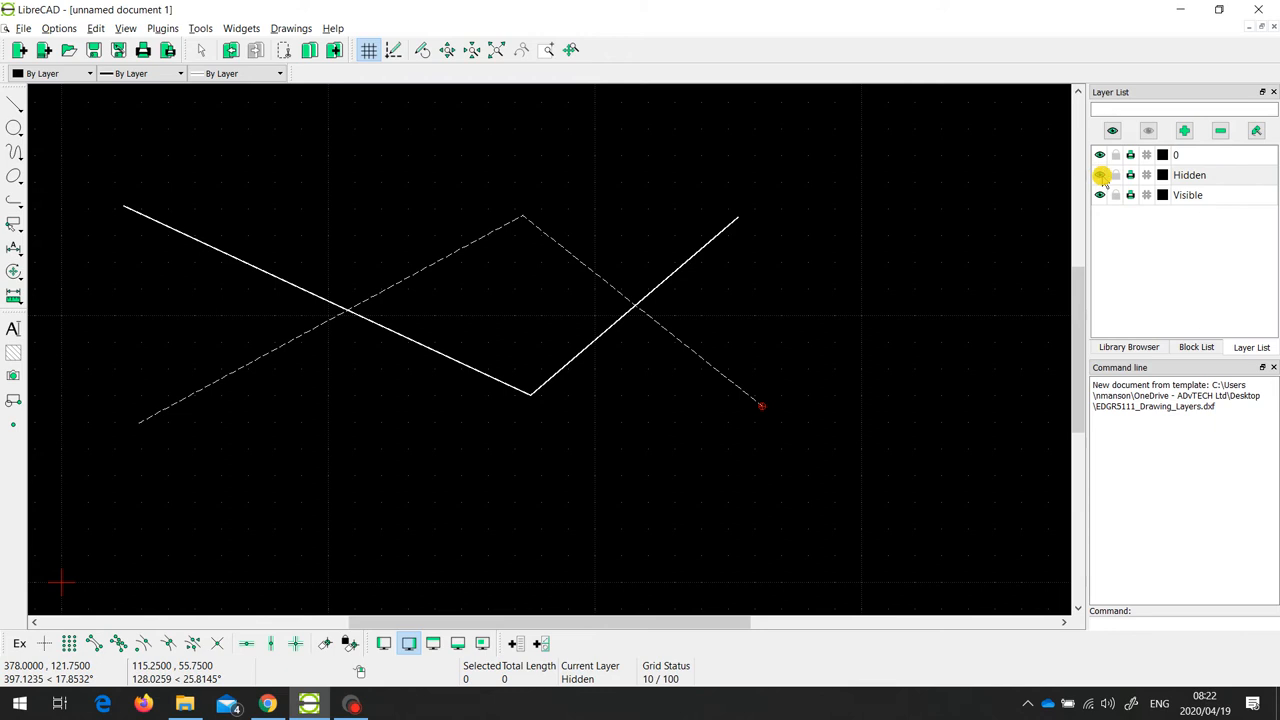
# Step: Switch the Hidden layer's visibility off so only the solid V shows, then back on
pyautogui.click(1100, 176)
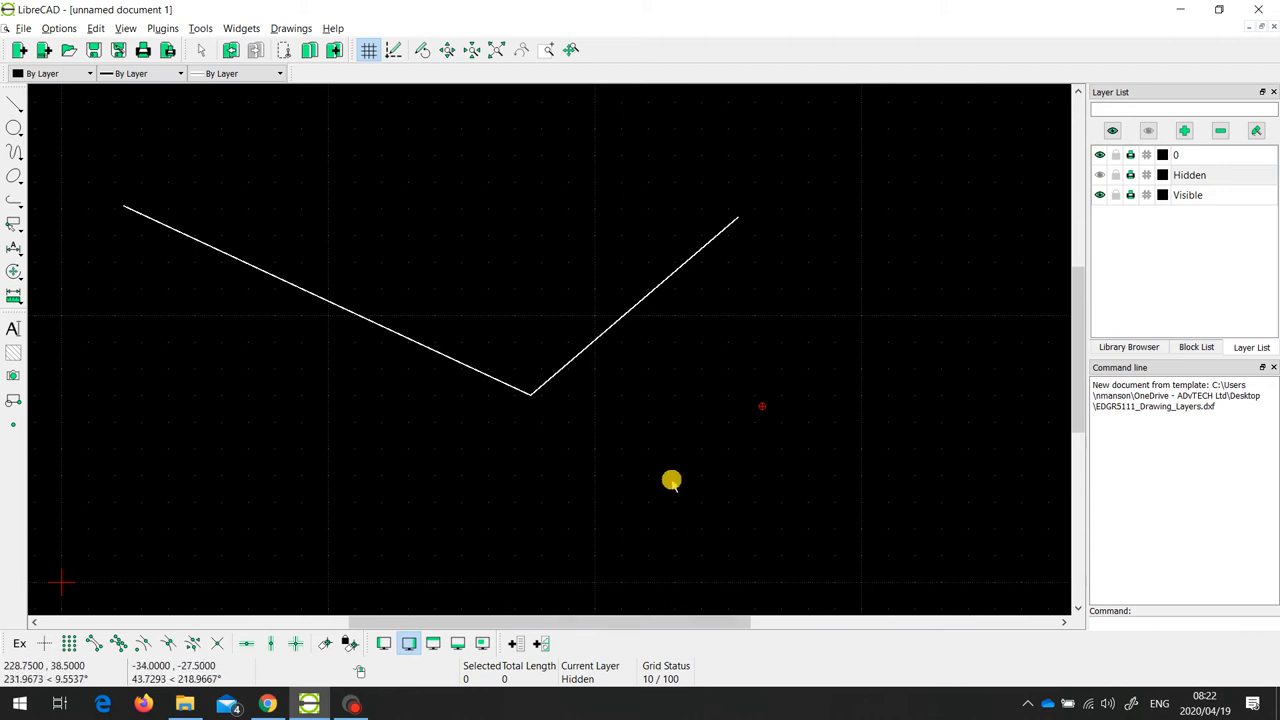
pyautogui.moveTo(1136, 250)
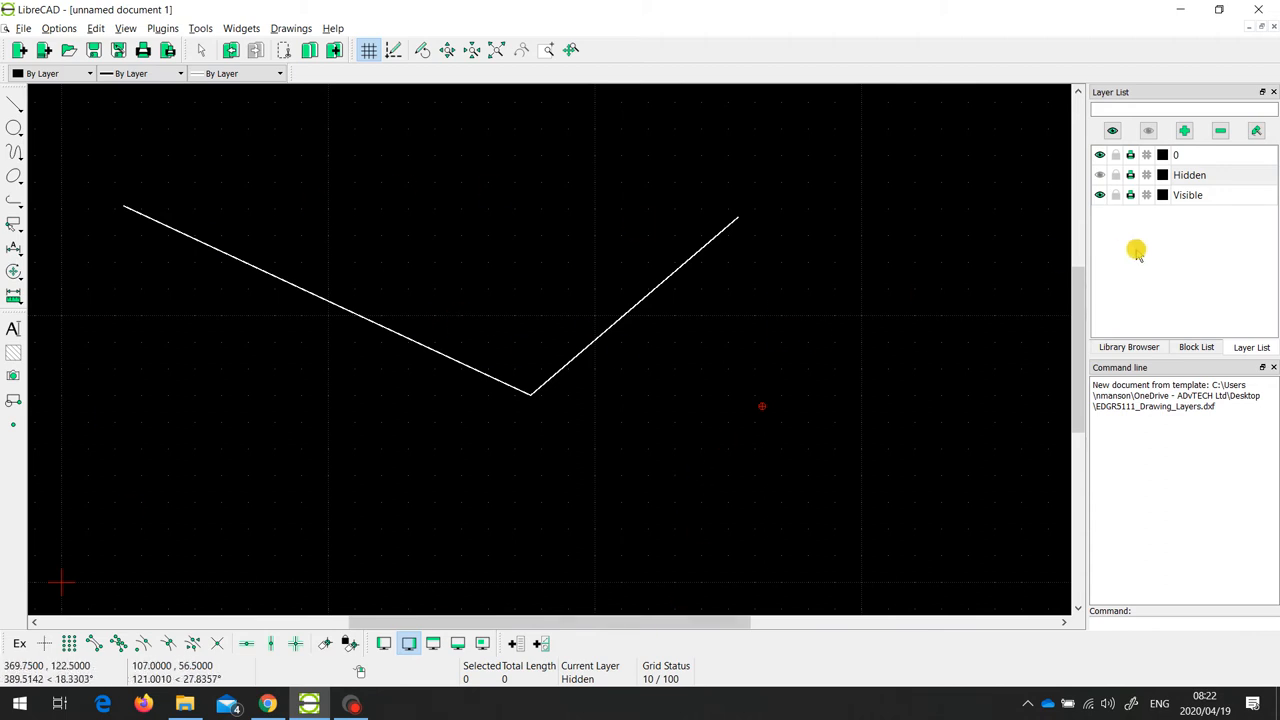
pyautogui.click(1100, 176)
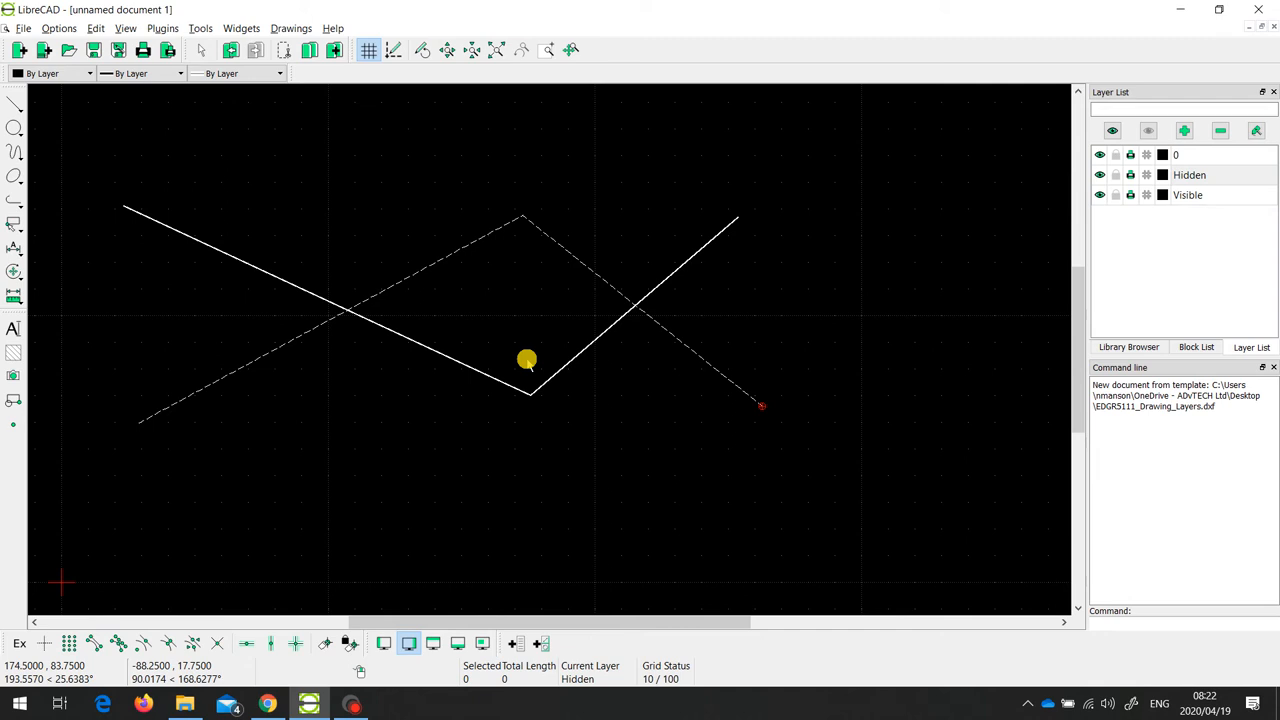
pyautogui.moveTo(536, 360)
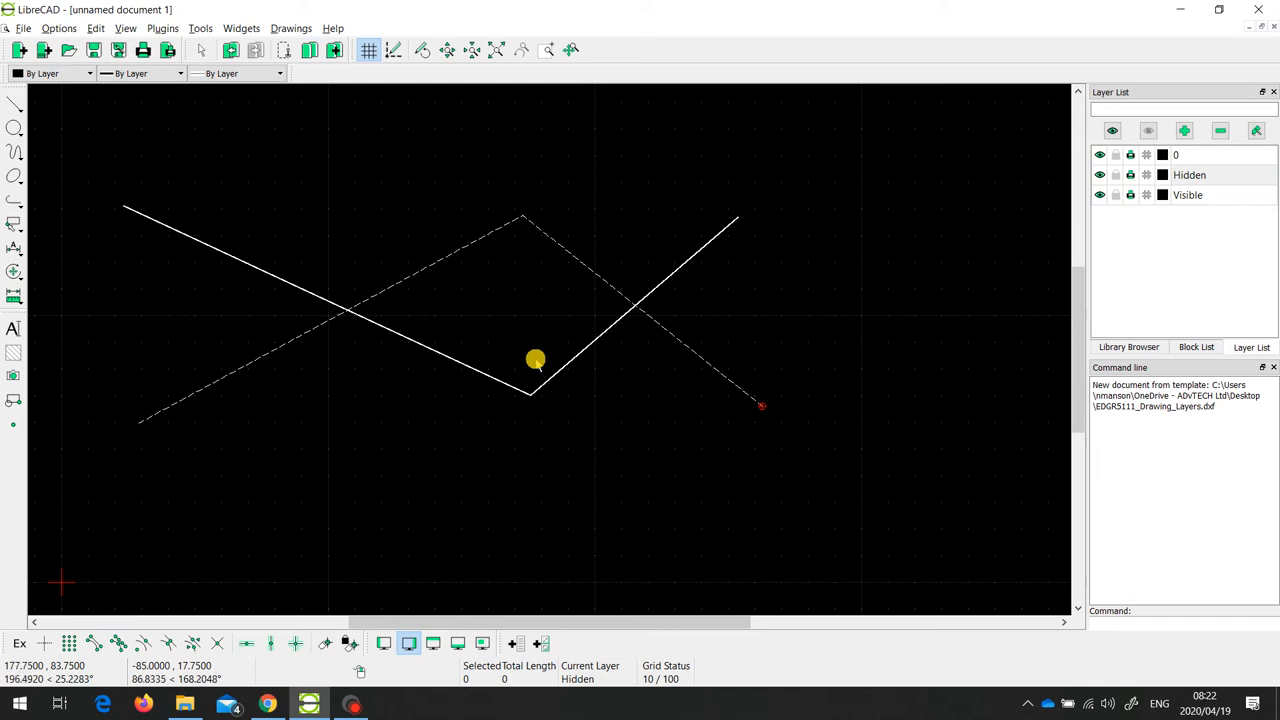
pyautogui.moveTo(1204, 216)
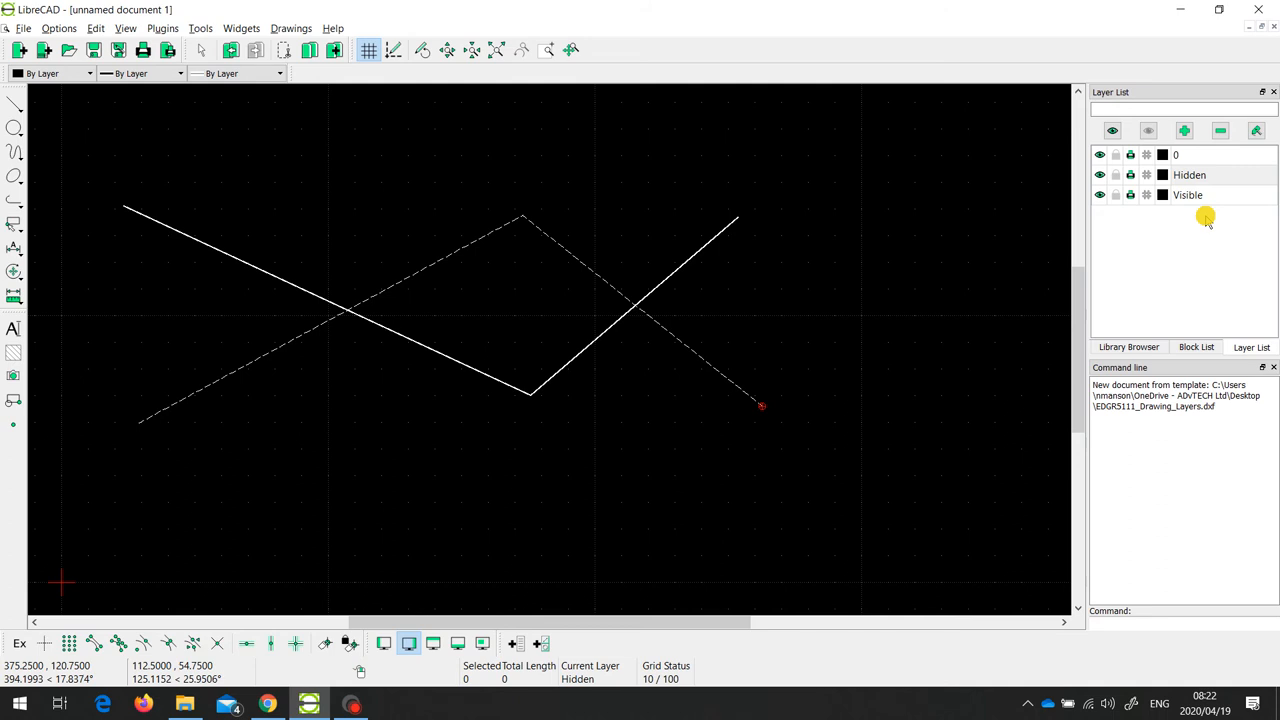
pyautogui.moveTo(1168, 260)
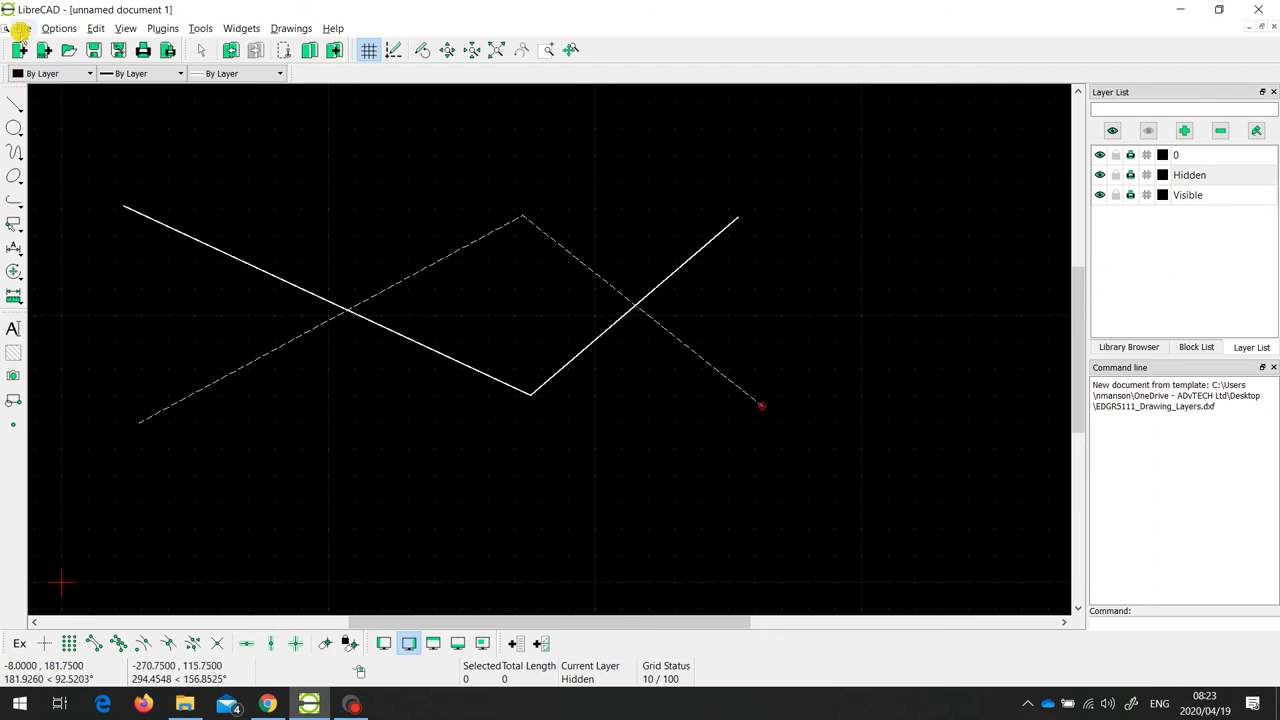
pyautogui.click(60, 28)
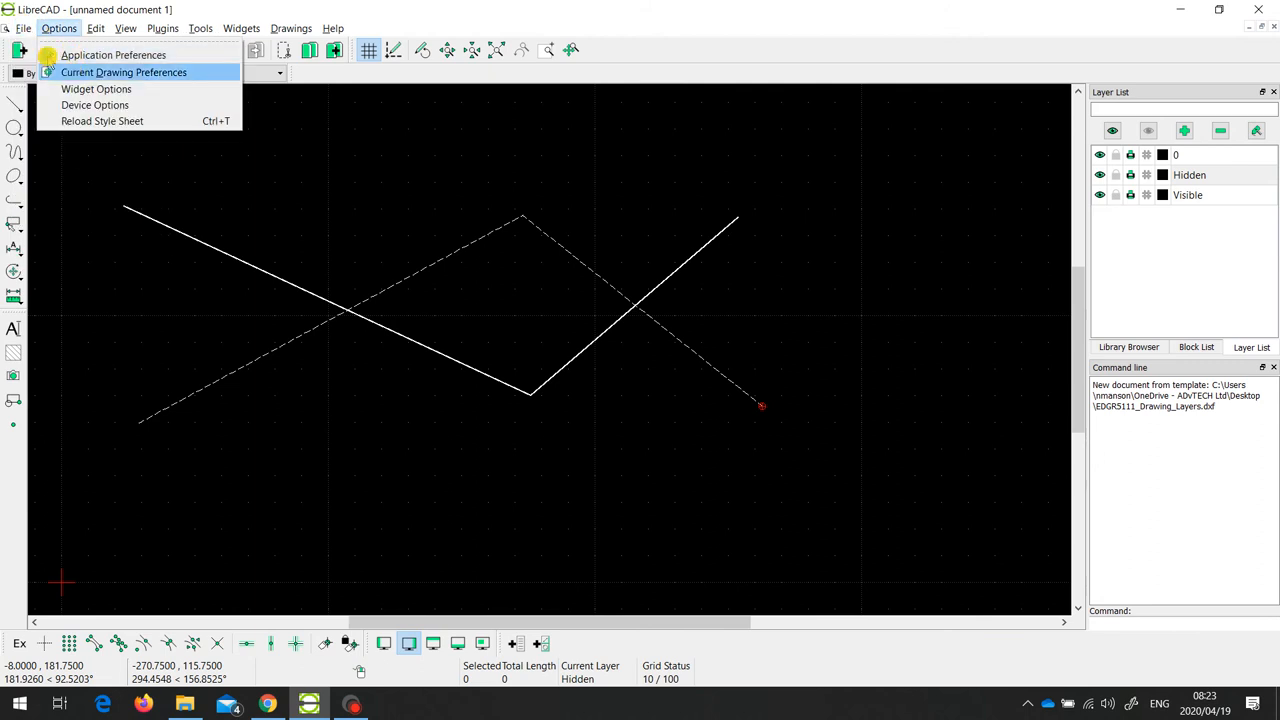
pyautogui.click(22, 28)
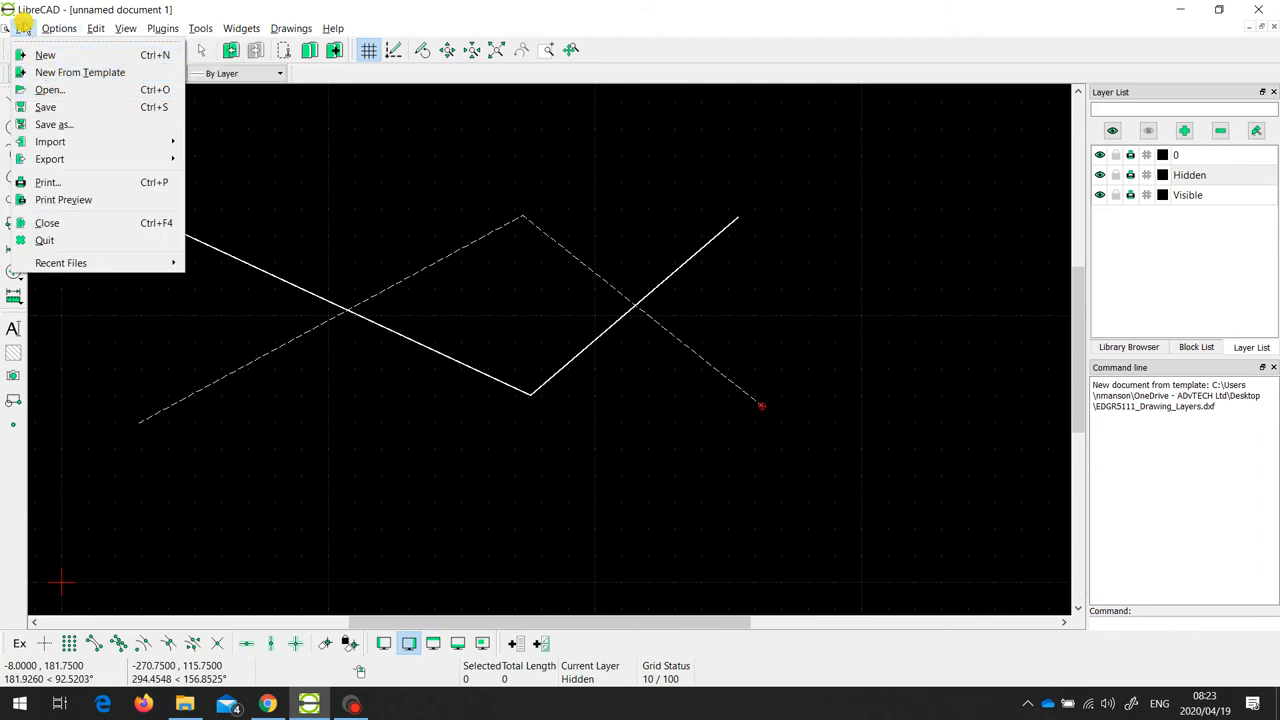
pyautogui.moveTo(538, 12)
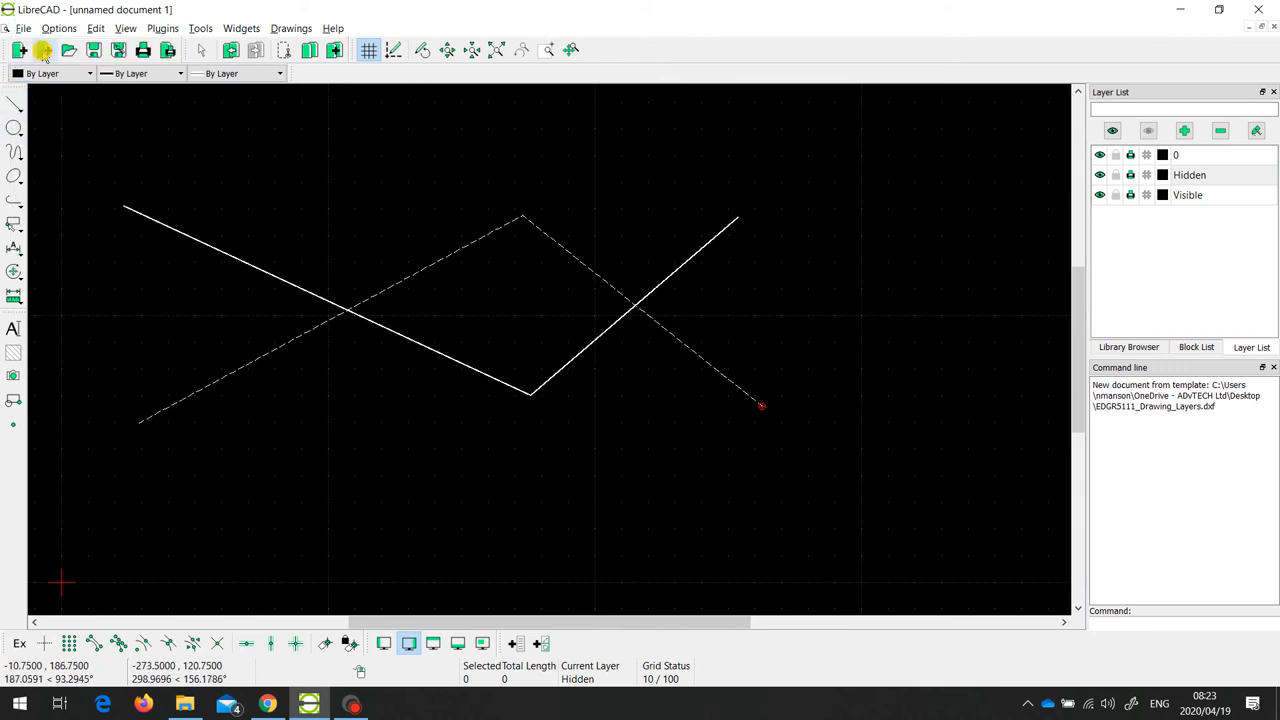
pyautogui.moveTo(44, 50)
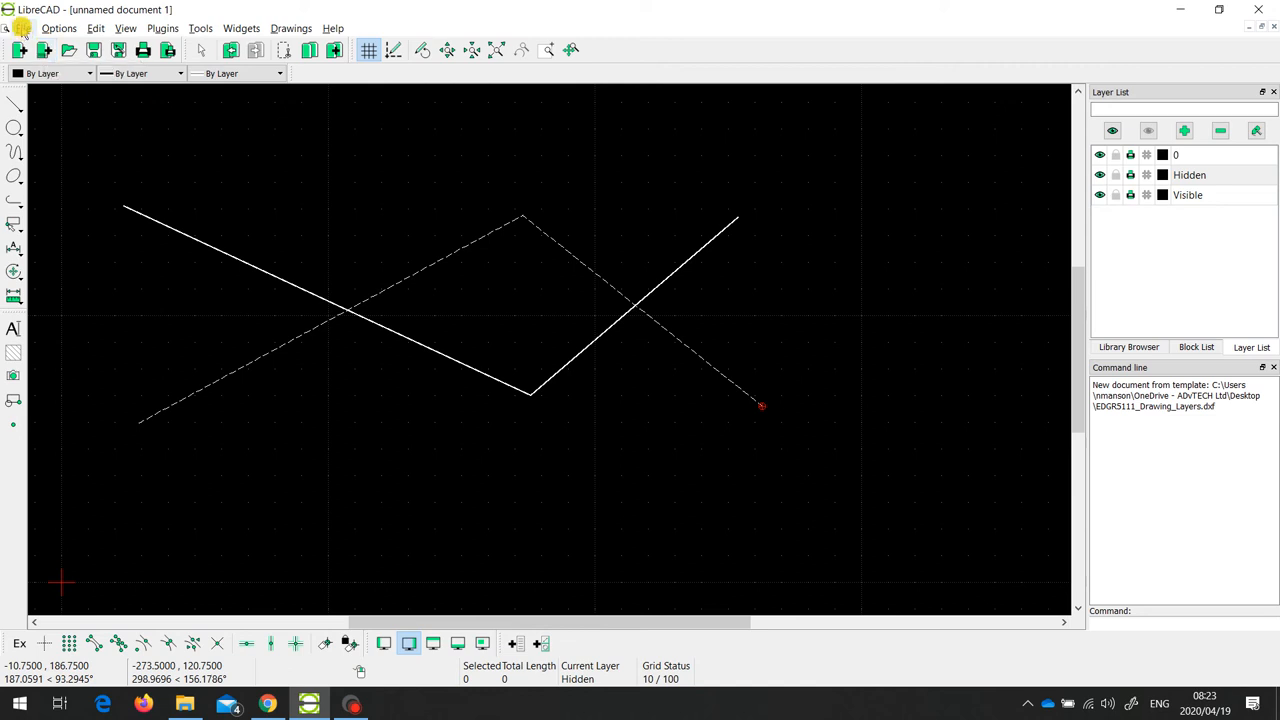
# Step: Create a new drawing from the EDGR5111_Drawing_Layers.dxf template on the Desktop
pyautogui.click(68, 50)
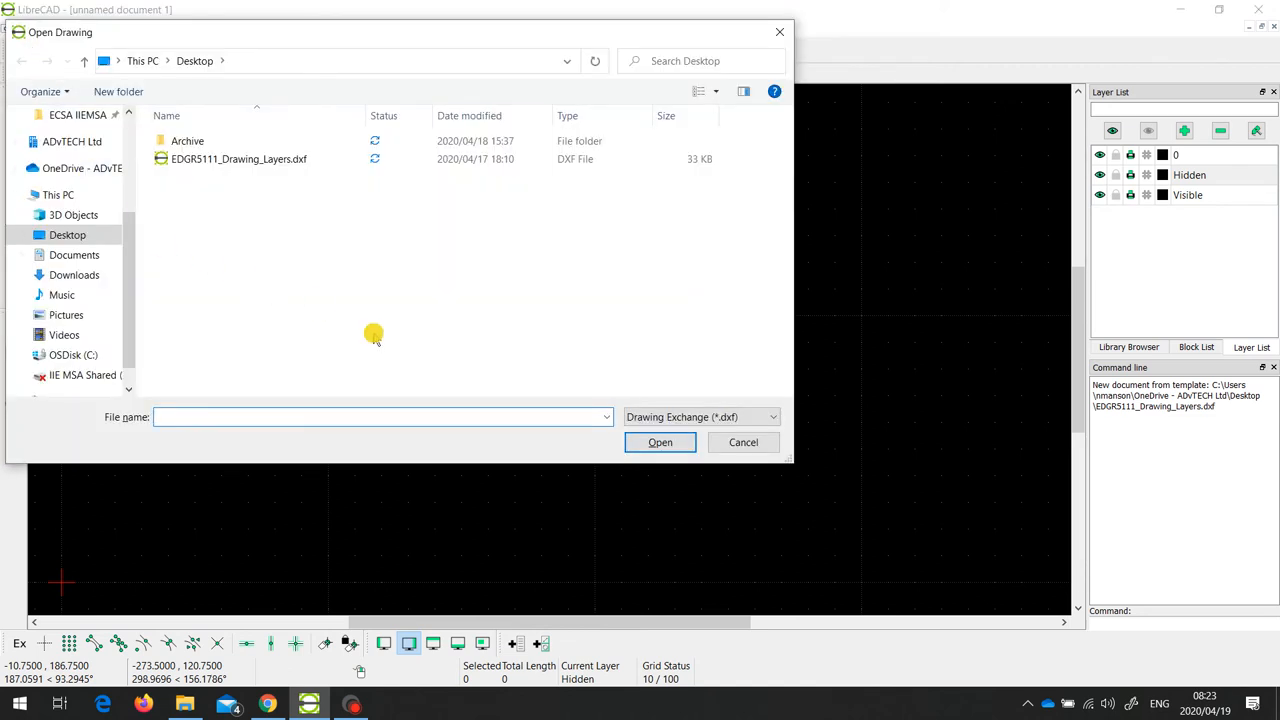
pyautogui.moveTo(204, 204)
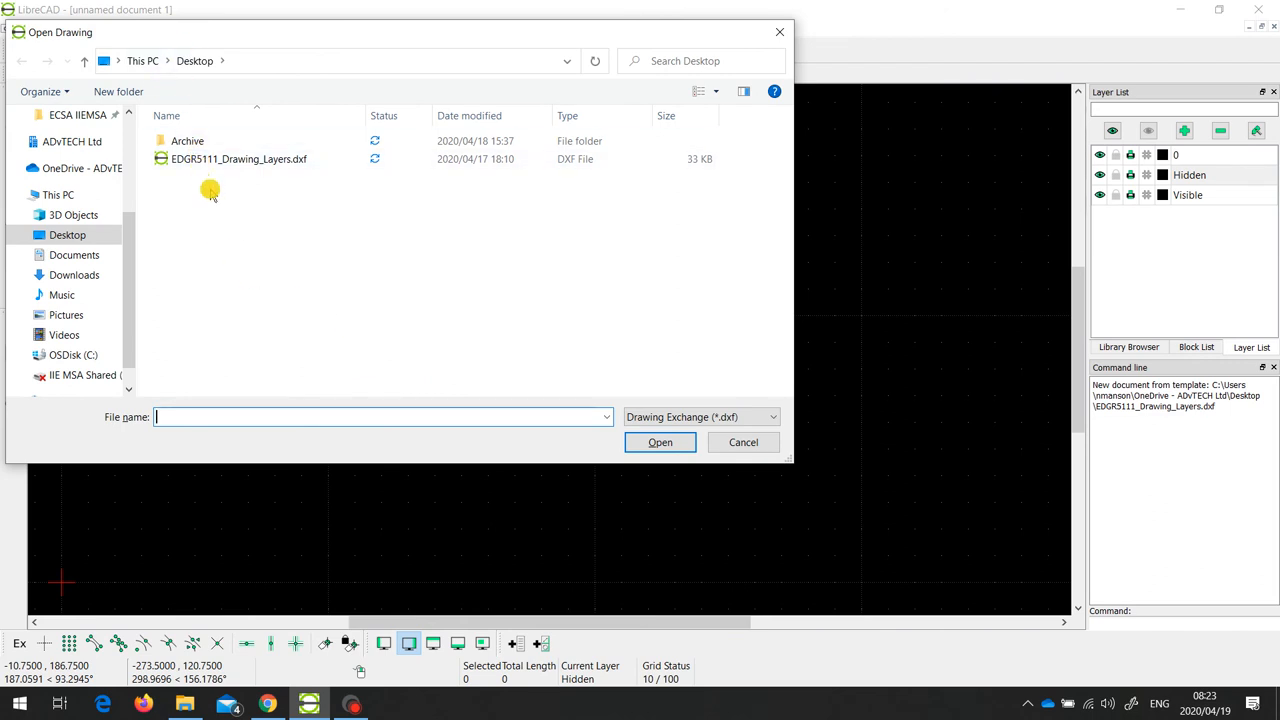
pyautogui.click(238, 160)
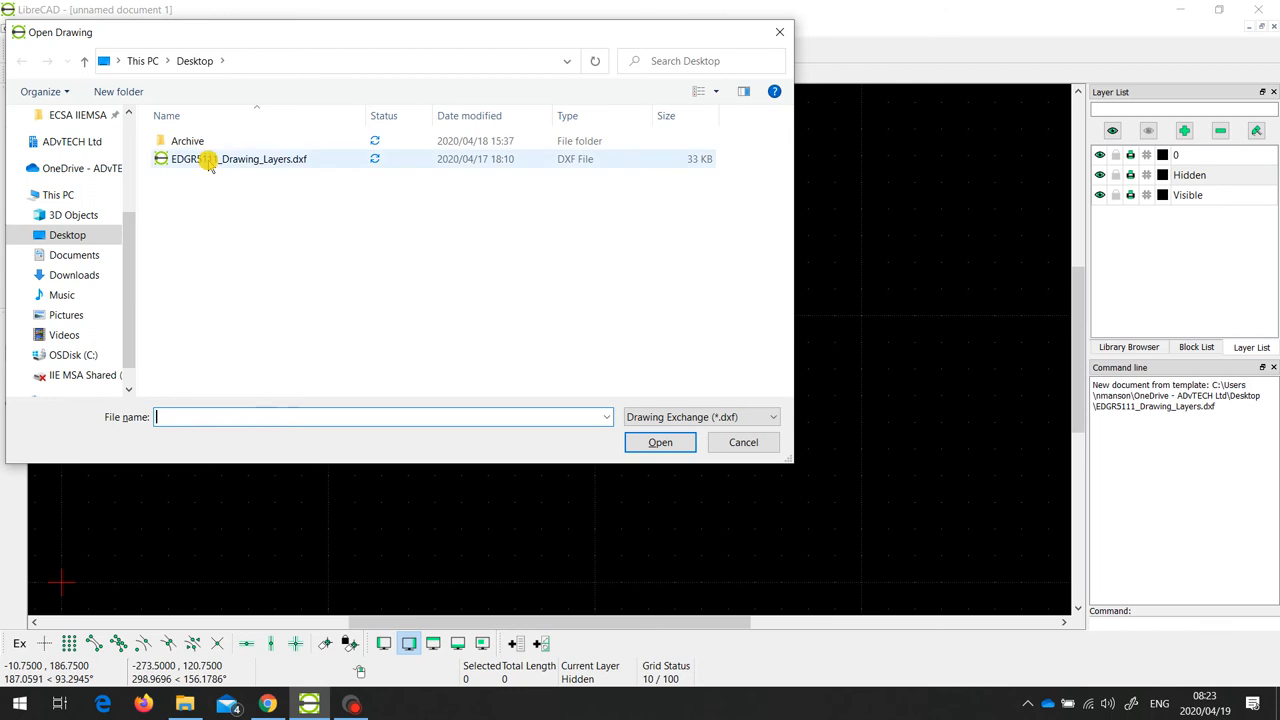
pyautogui.click(238, 160)
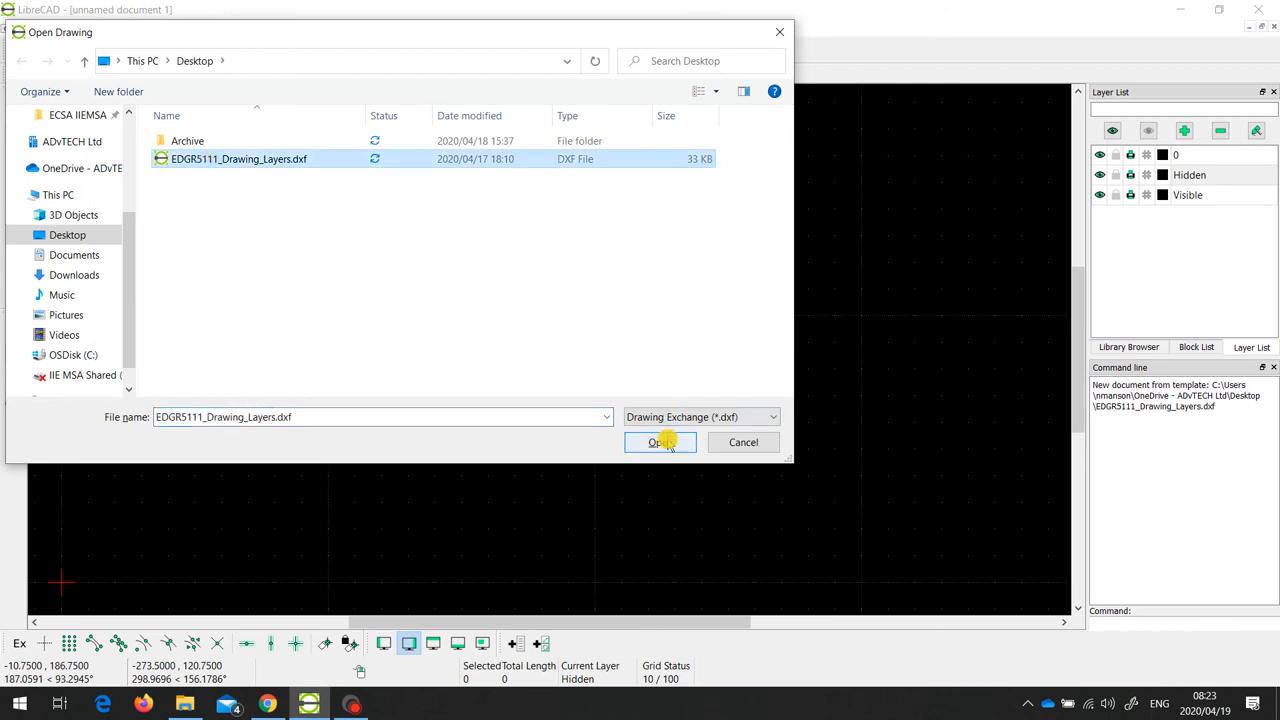
pyautogui.click(656, 442)
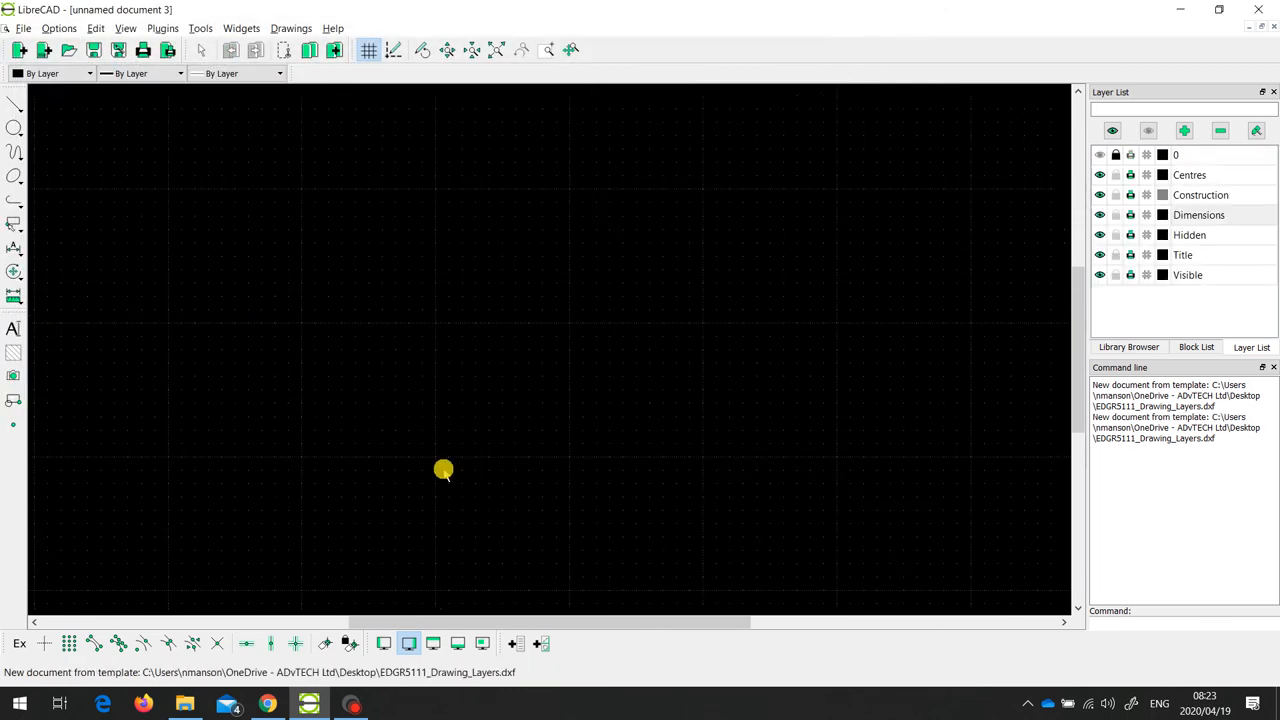
pyautogui.moveTo(512, 244)
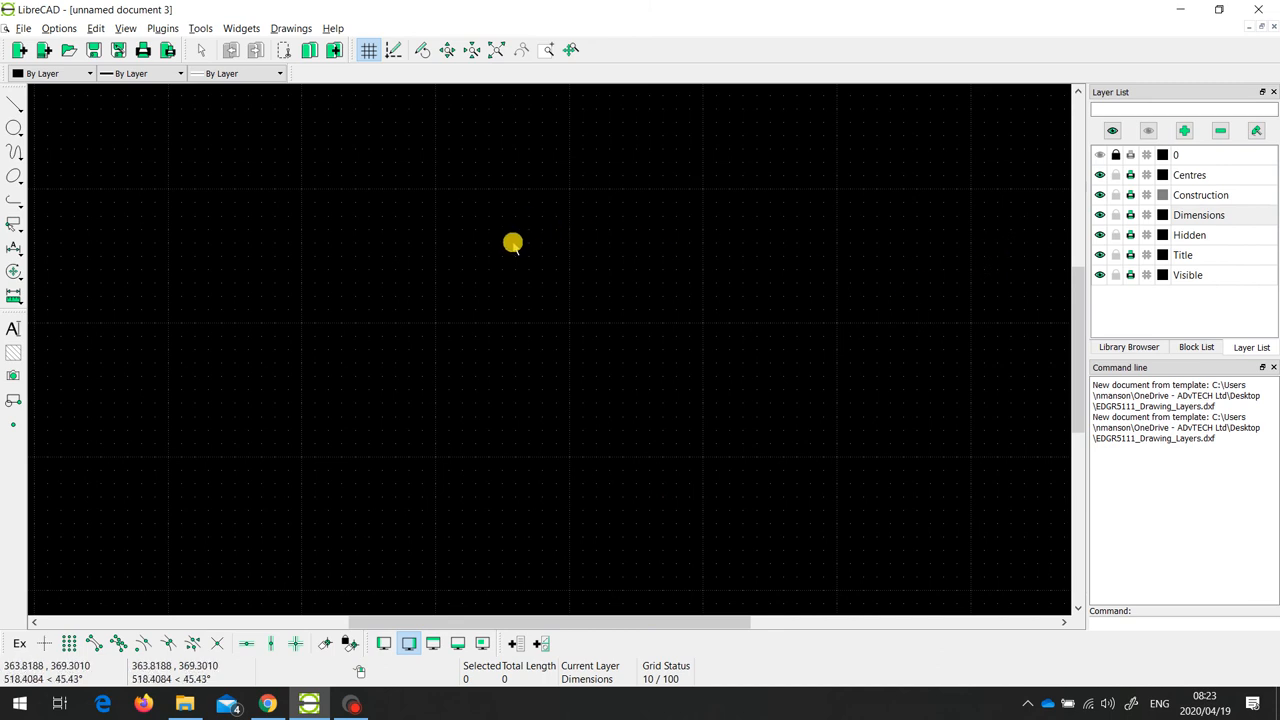
pyautogui.moveTo(1158, 320)
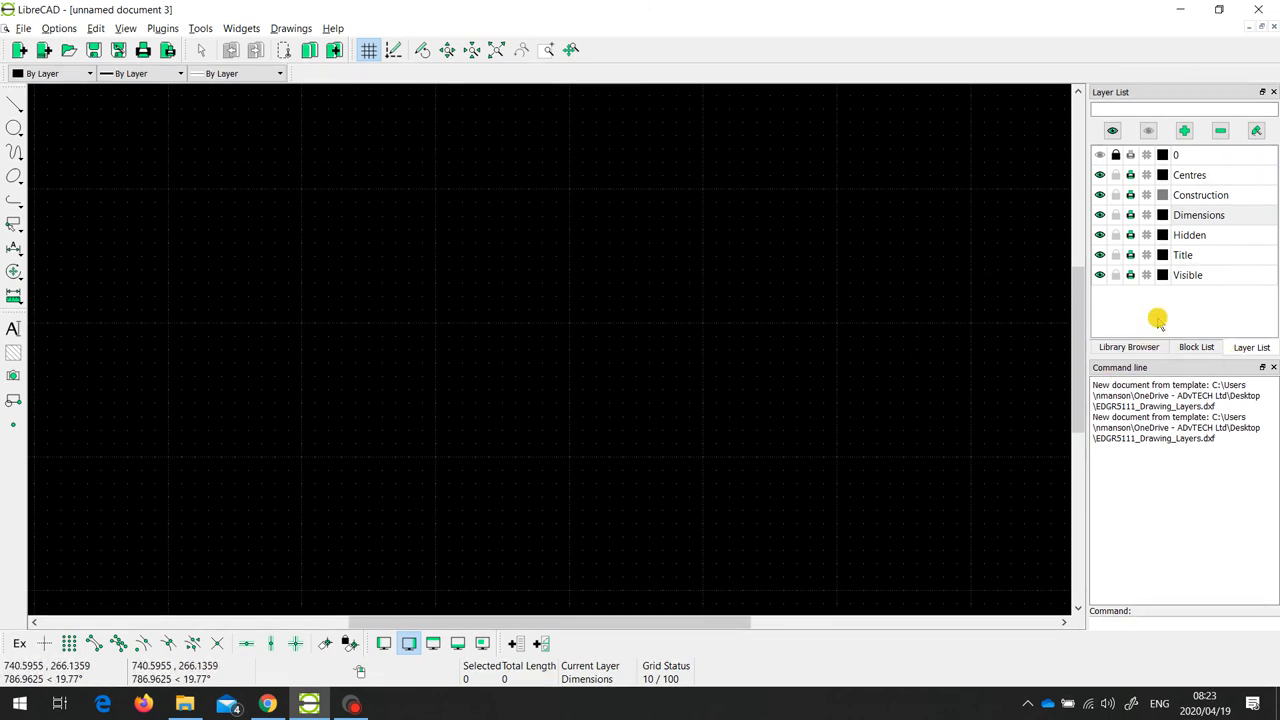
pyautogui.moveTo(1184, 300)
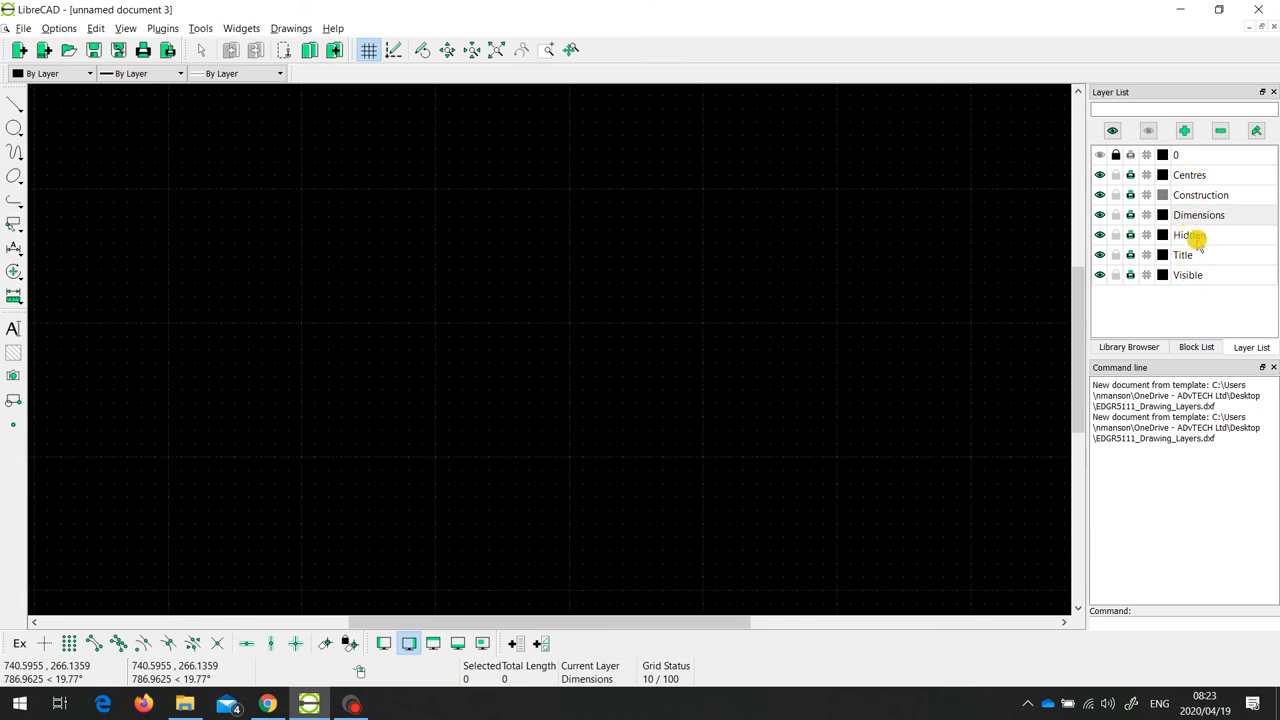
pyautogui.moveTo(868, 280)
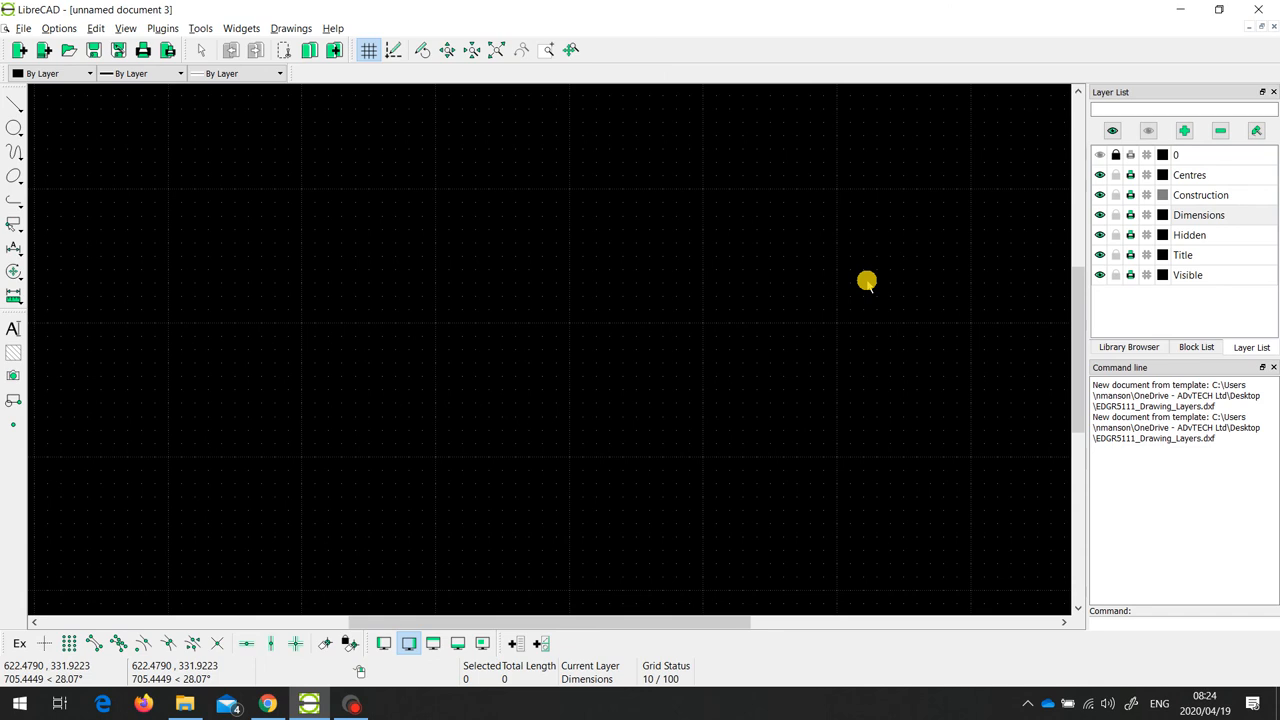
pyautogui.moveTo(792, 288)
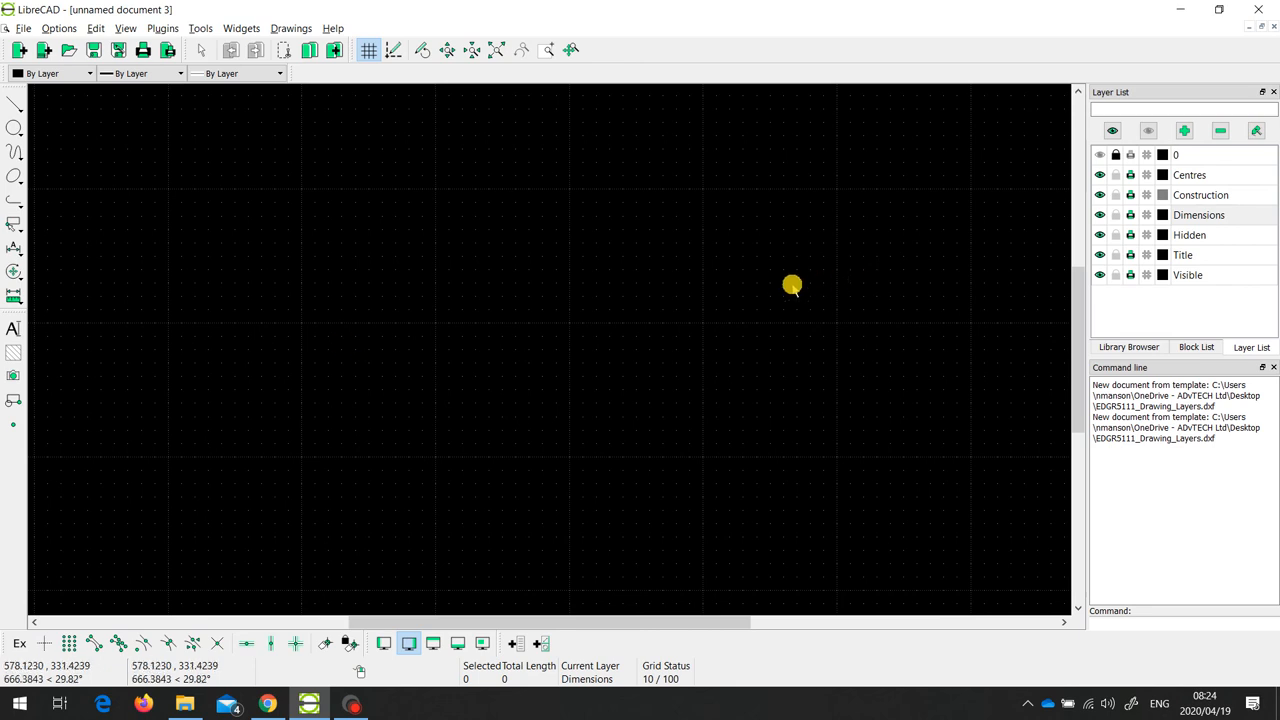
pyautogui.click(60, 28)
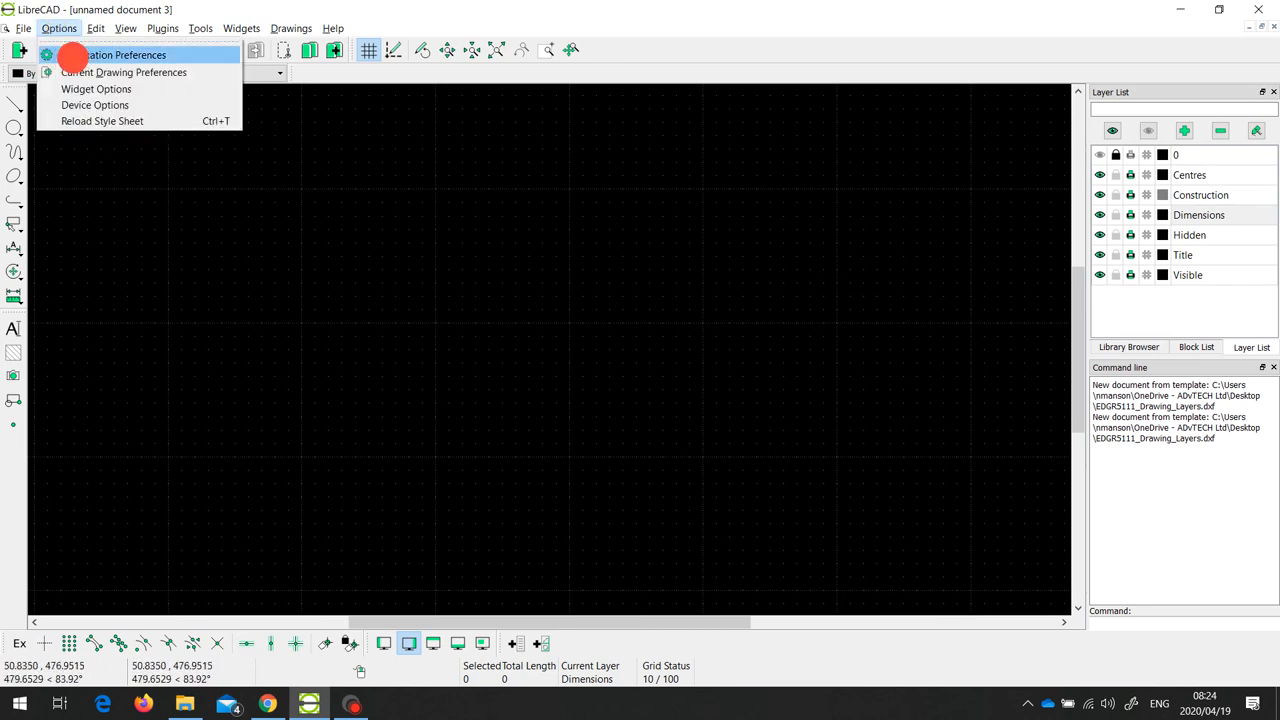
# Step: In Application Preferences > Paths, set the default template to Desktop's EDGR5111_Drawing_Layers.dxf
pyautogui.click(120, 56)
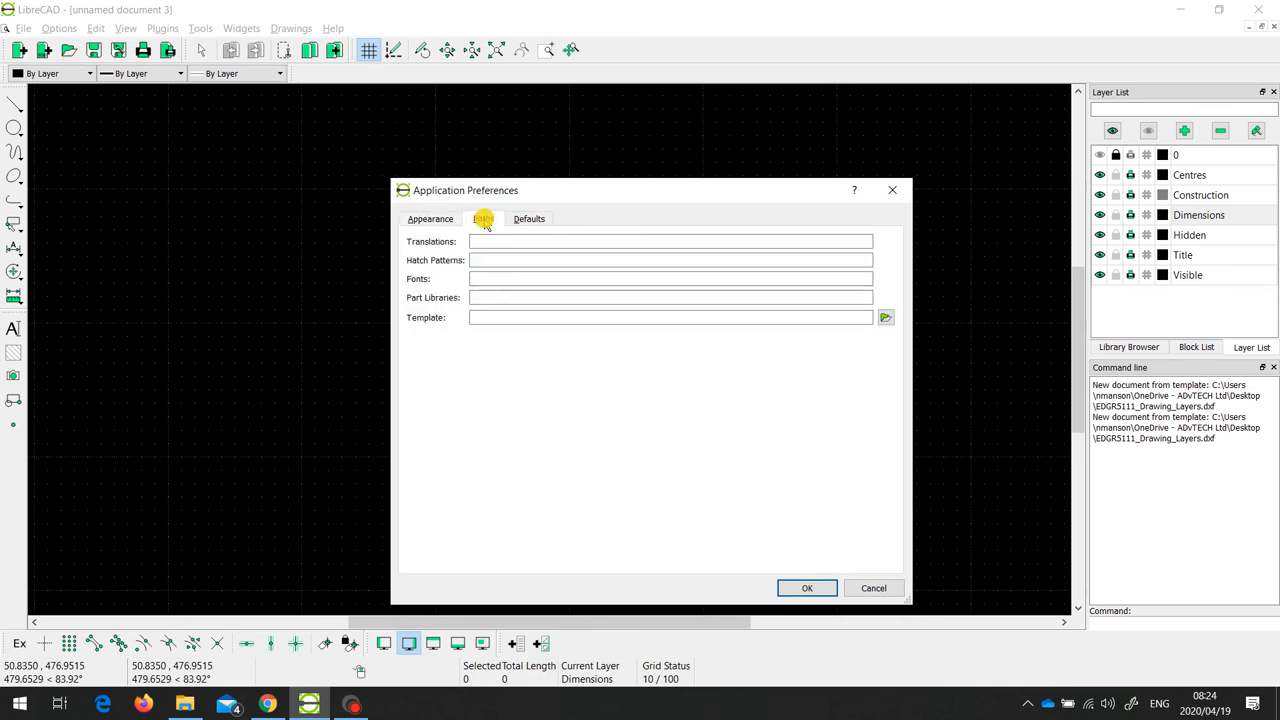
pyautogui.click(484, 218)
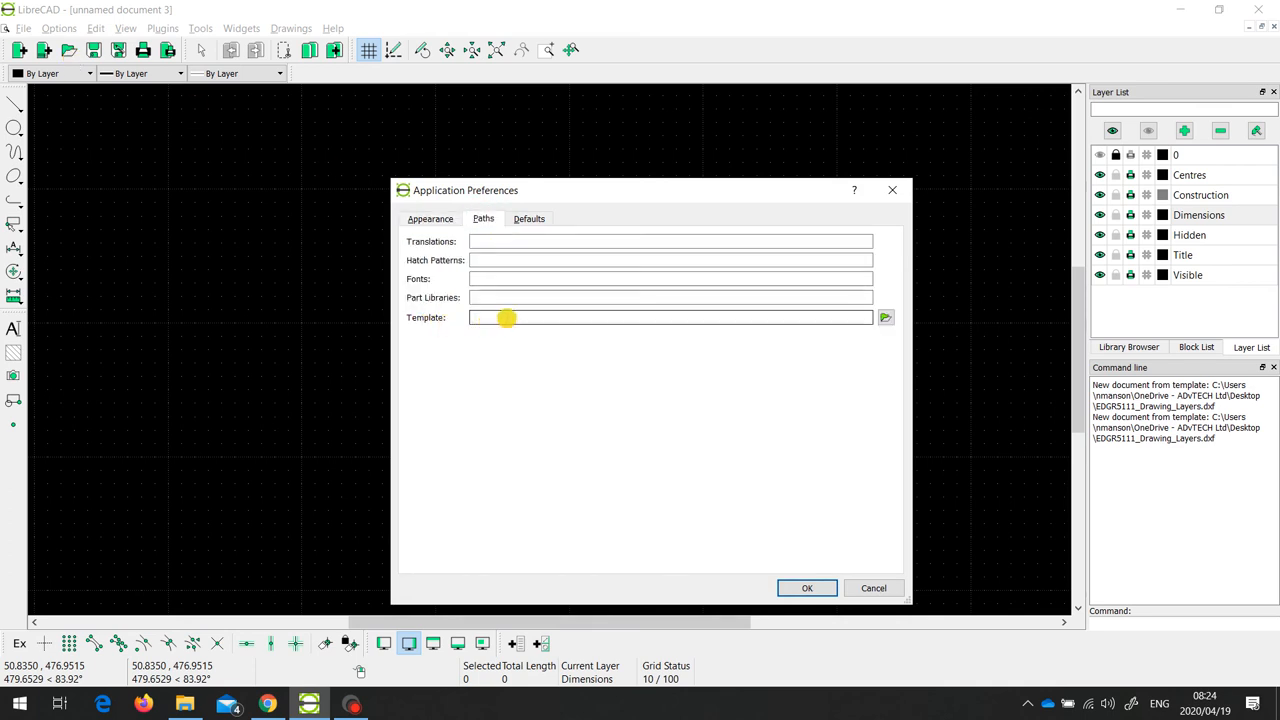
pyautogui.click(884, 316)
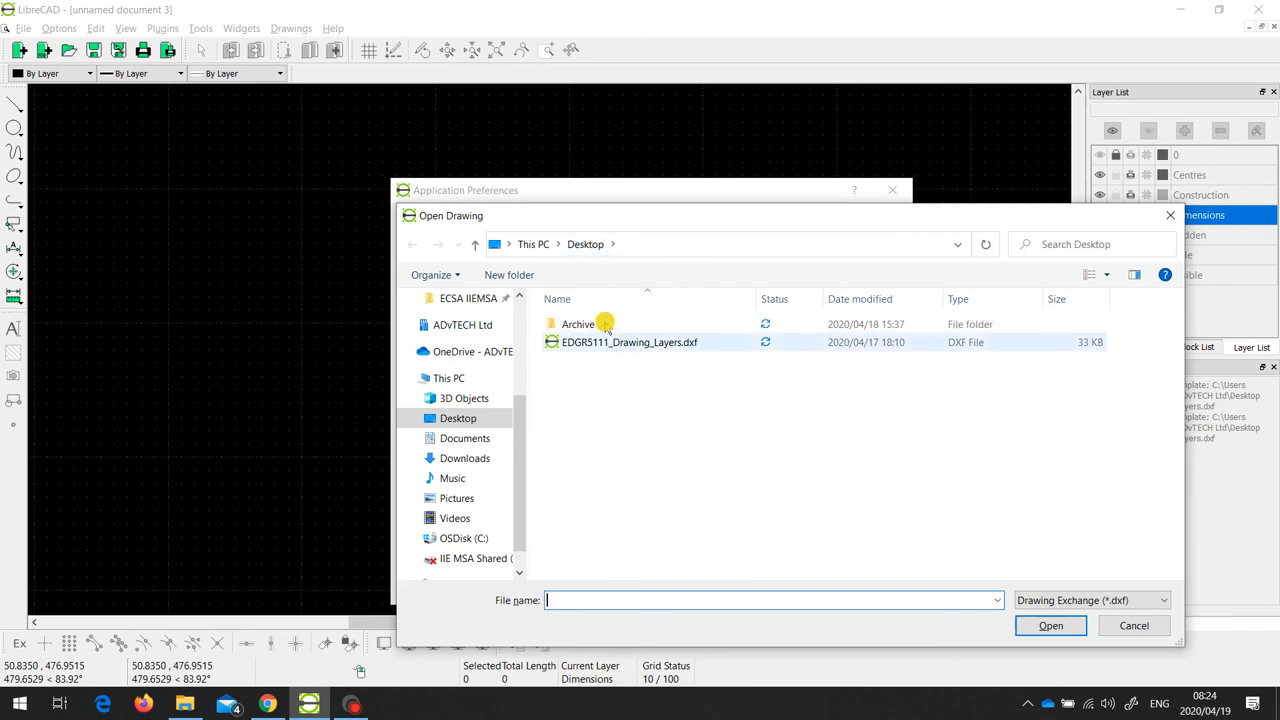
pyautogui.click(628, 342)
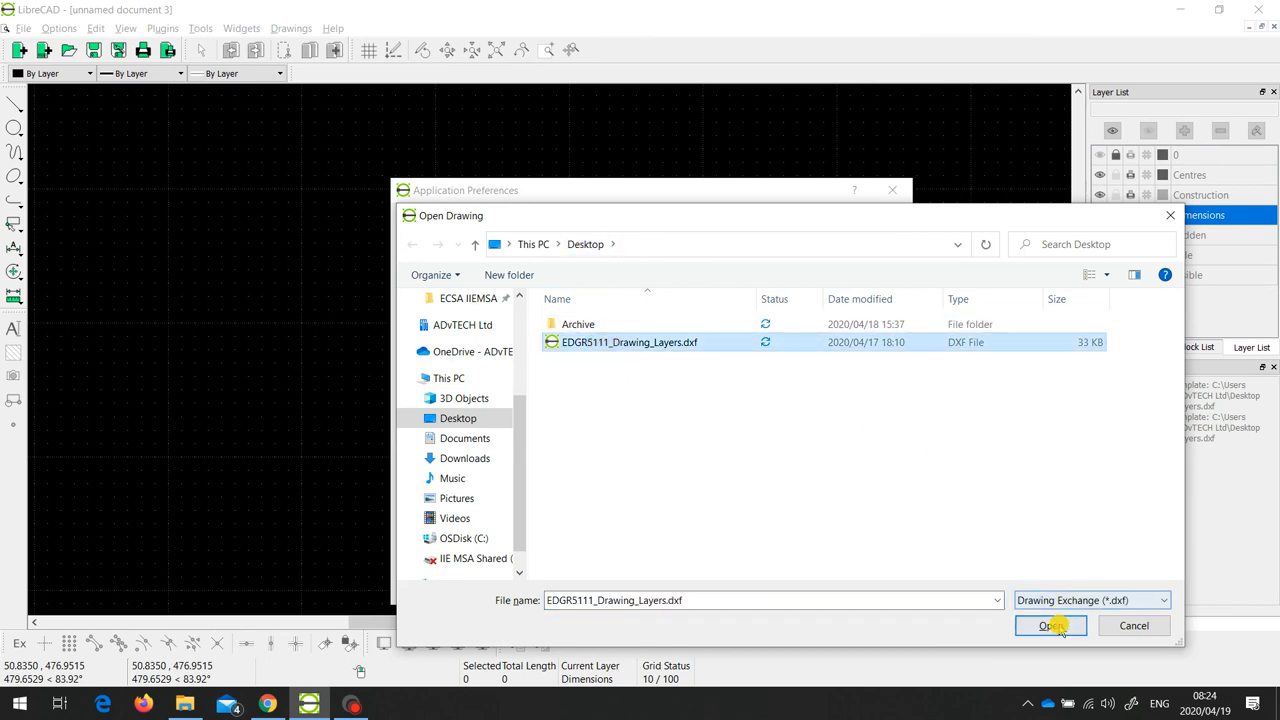
pyautogui.click(1050, 624)
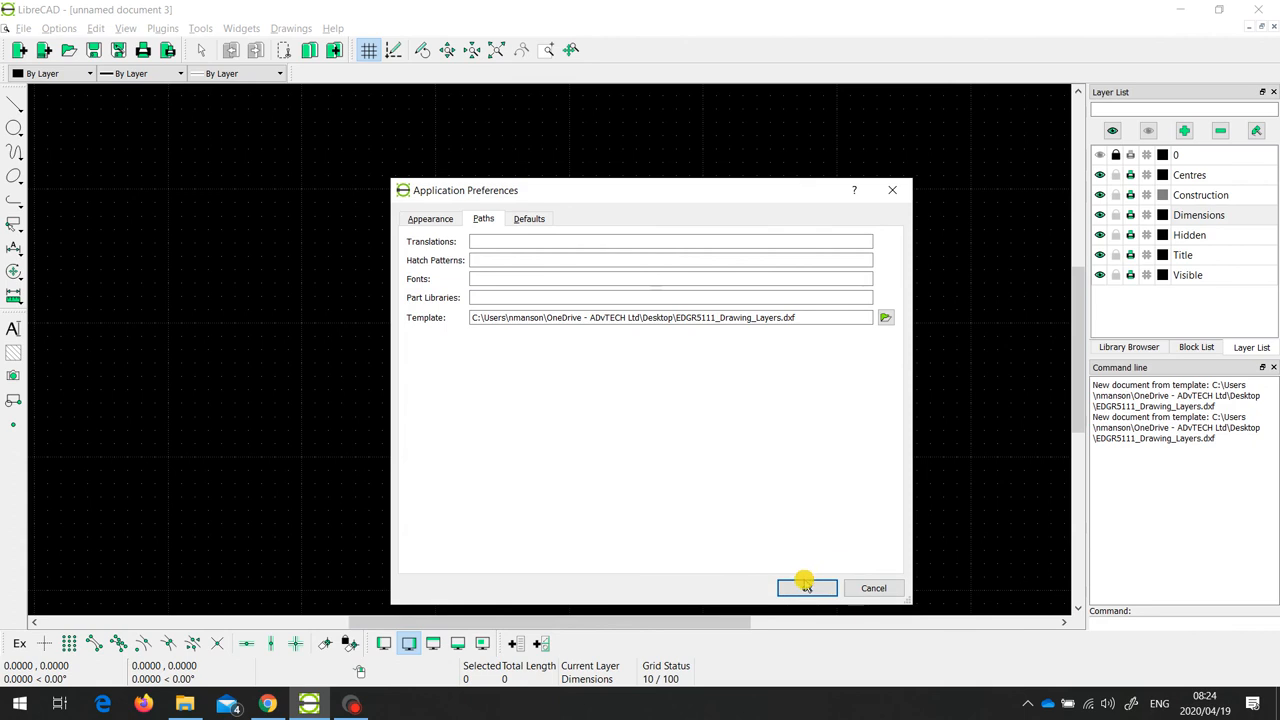
pyautogui.click(806, 588)
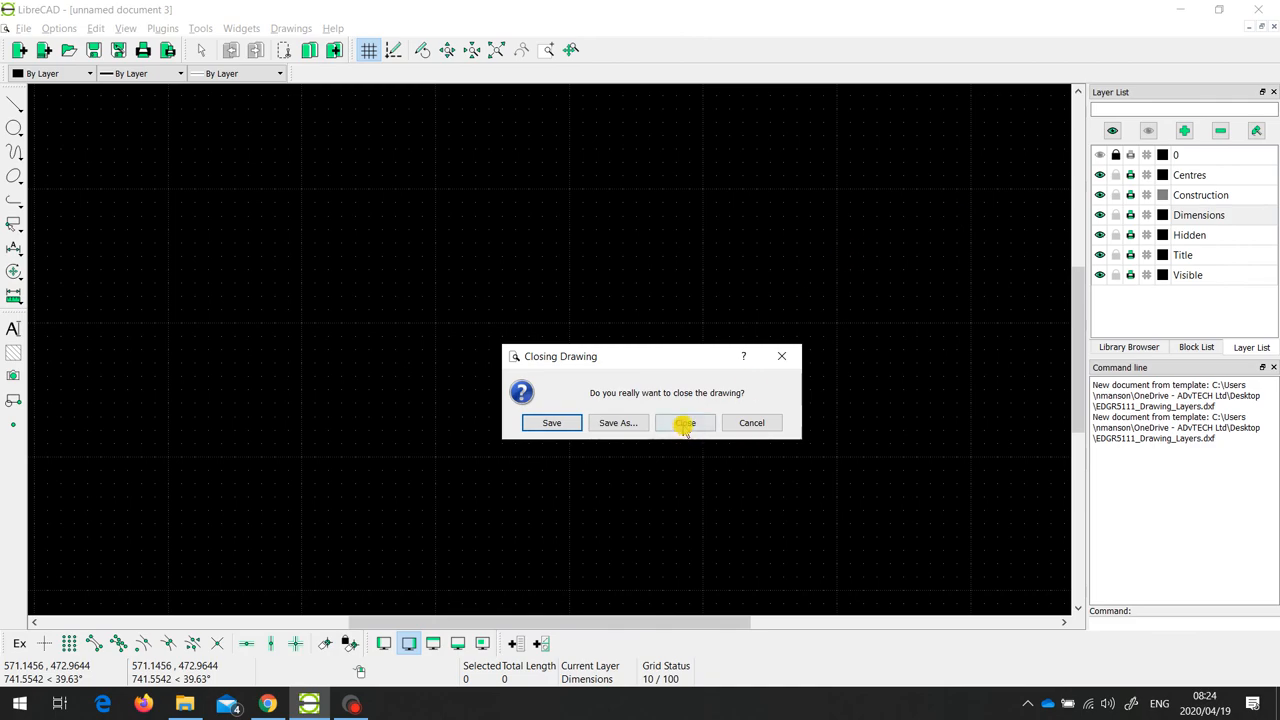
# Step: Close the drawing without saving and relaunch LibreCAD from its desktop icon
pyautogui.click(684, 422)
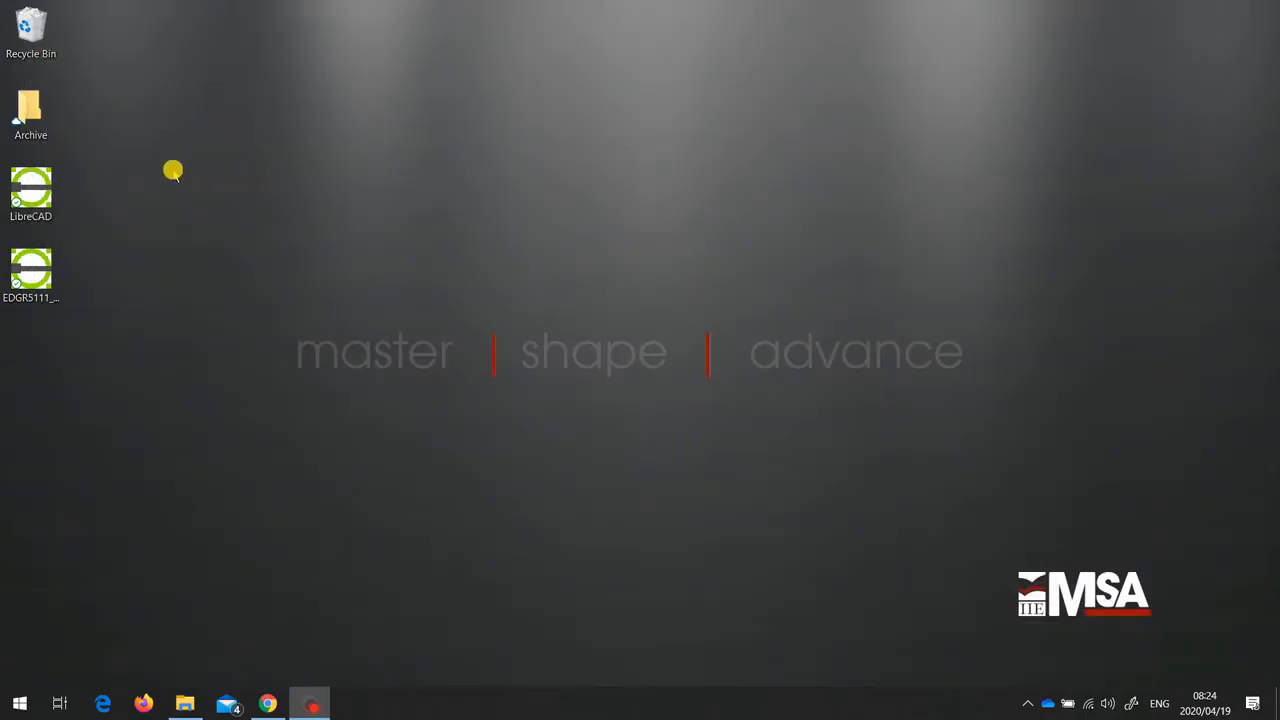
pyautogui.doubleClick(30, 196)
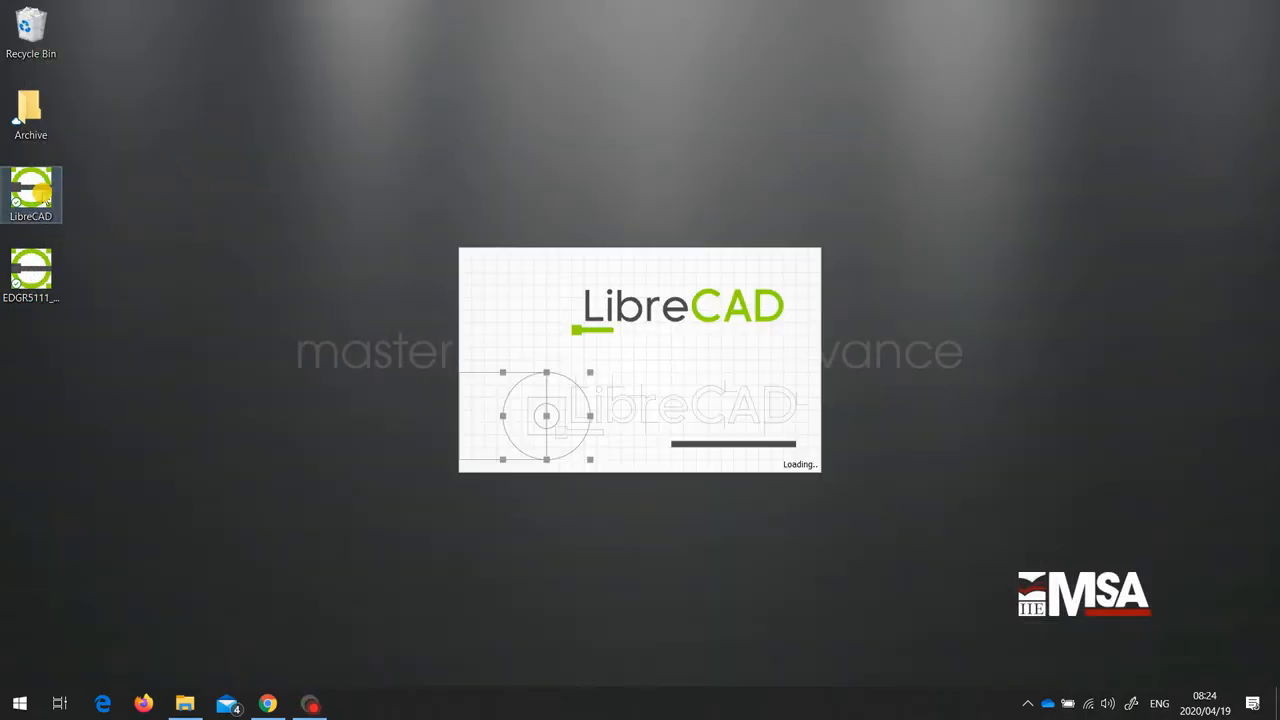